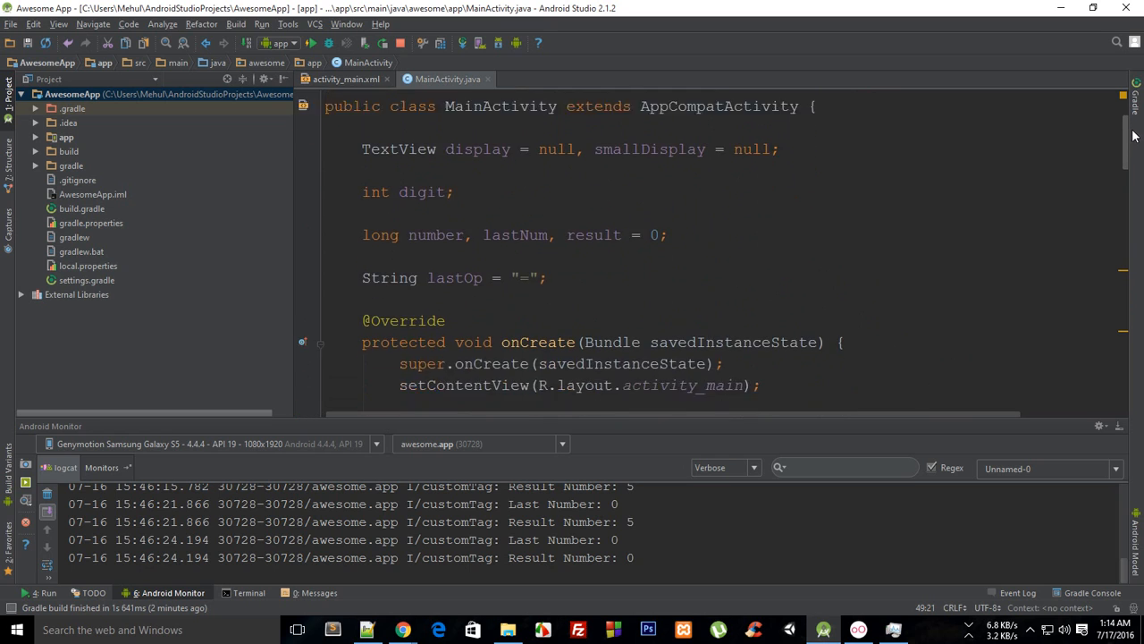
Step: Add the field 'boolean justNumPressed = false;' below lastOp in MainActivity.java
scroll("down", 3)
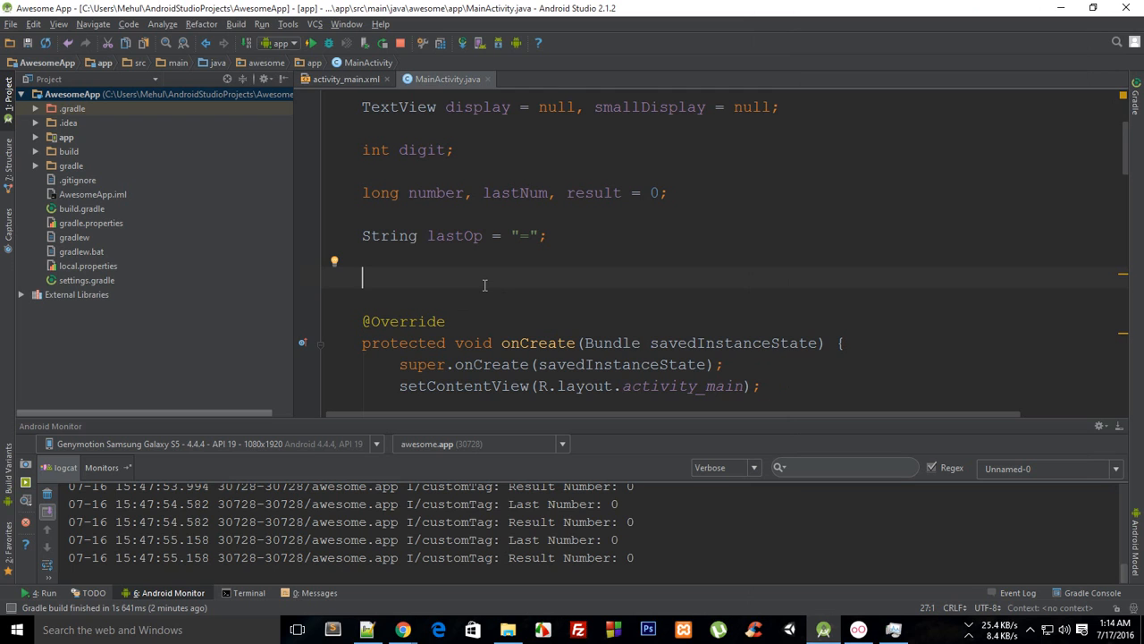
type("boolean")
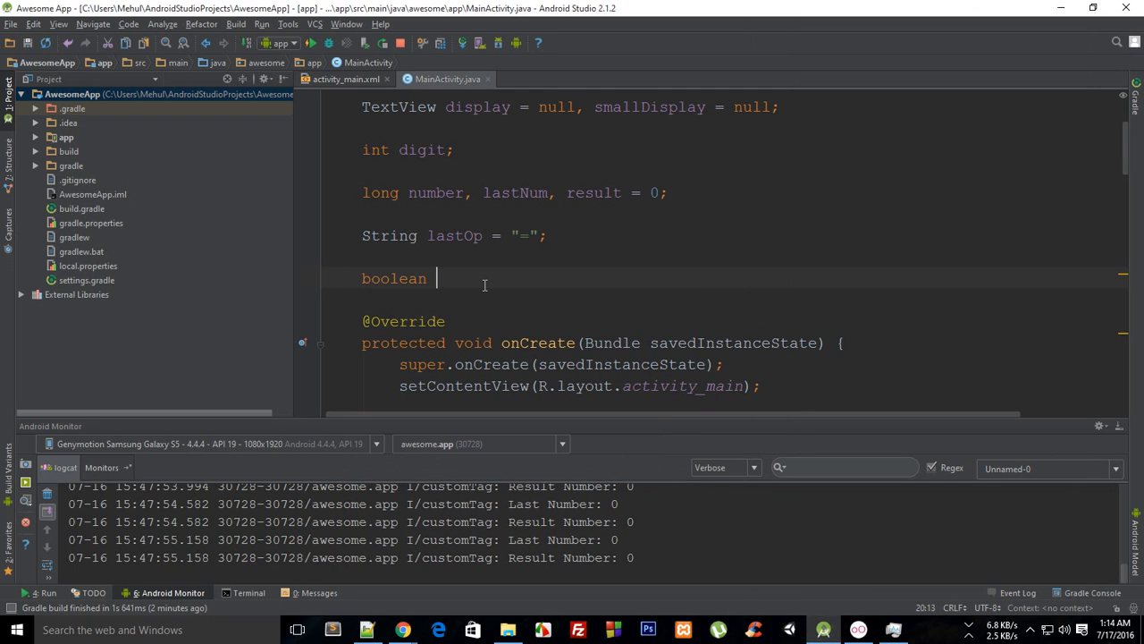
type("justNumPr")
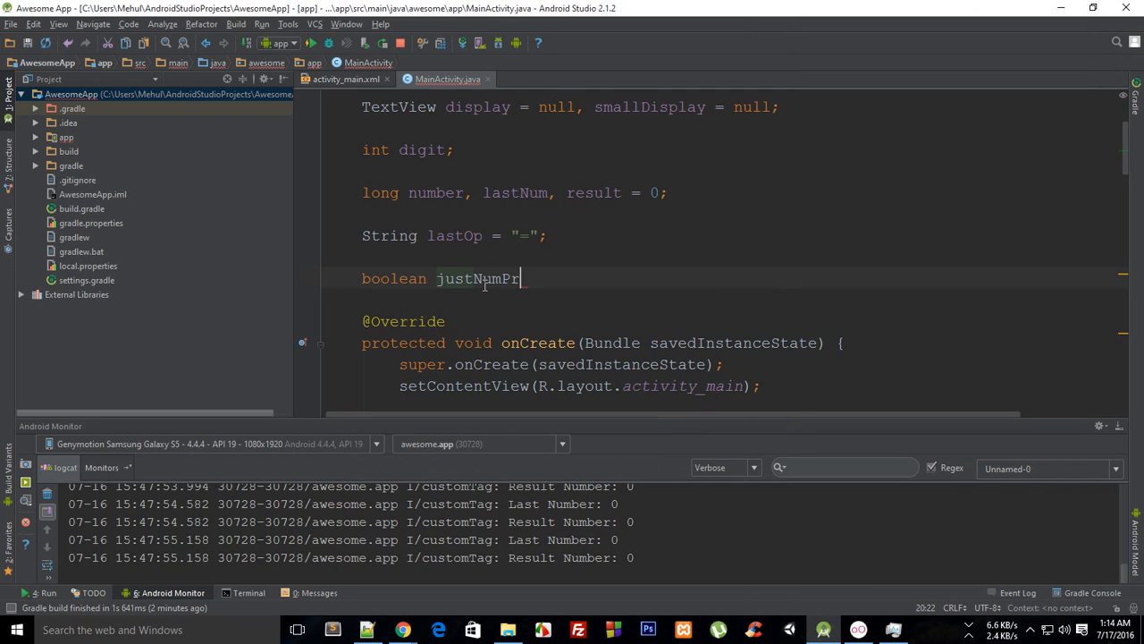
type("essed = f")
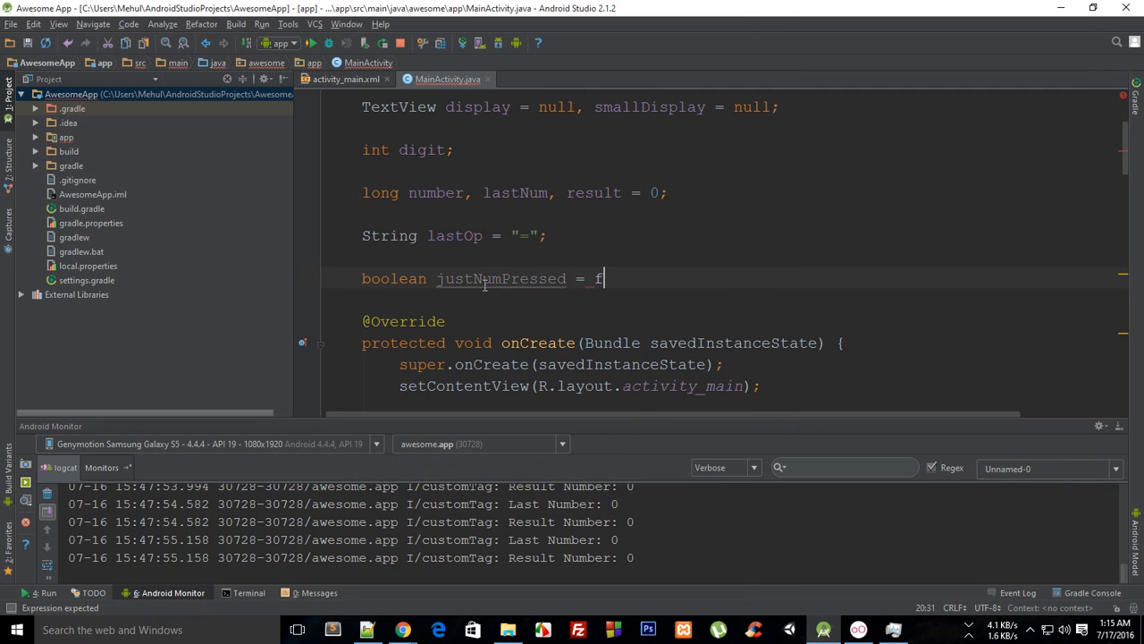
type("alse;")
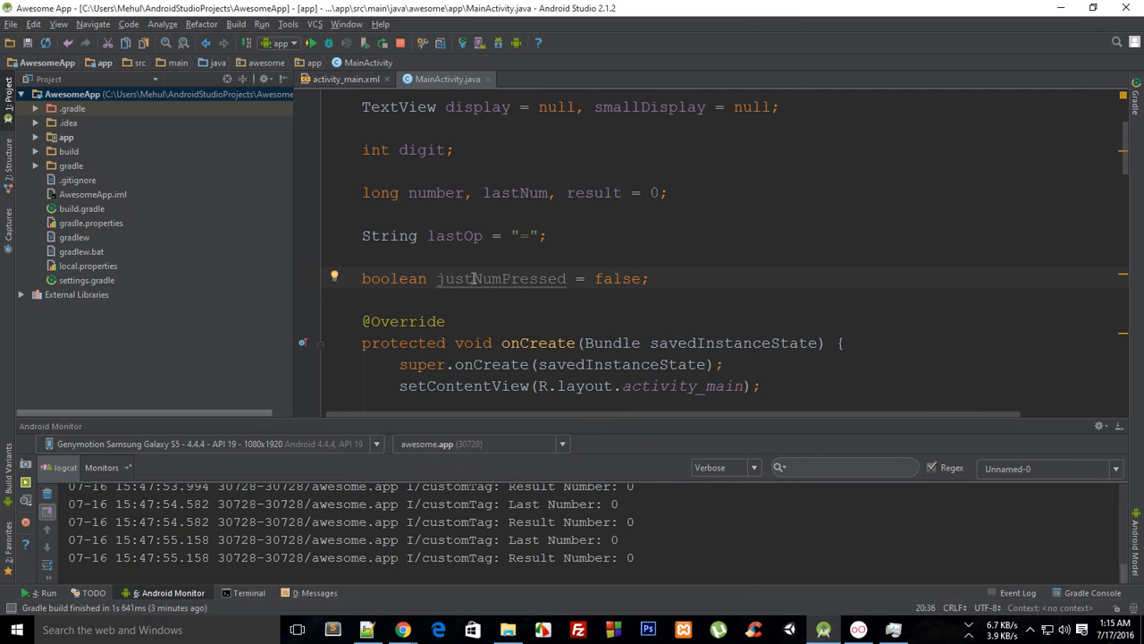
scroll("down", 3)
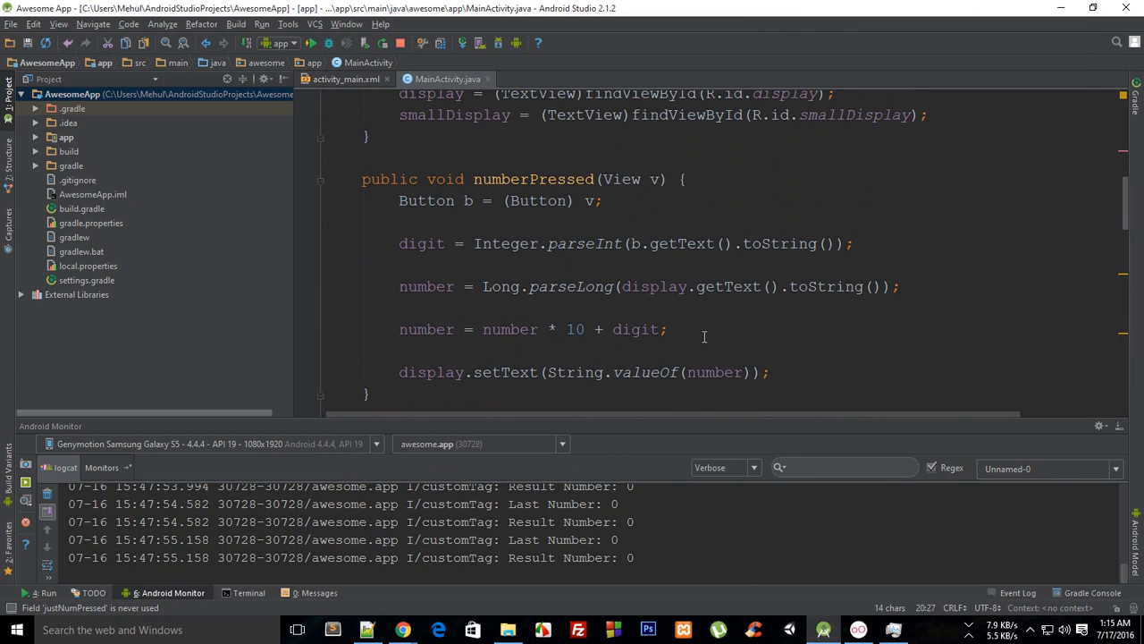
Step: Set justNumPressed = true; inside numberPressed()
type("justNumPressed =")
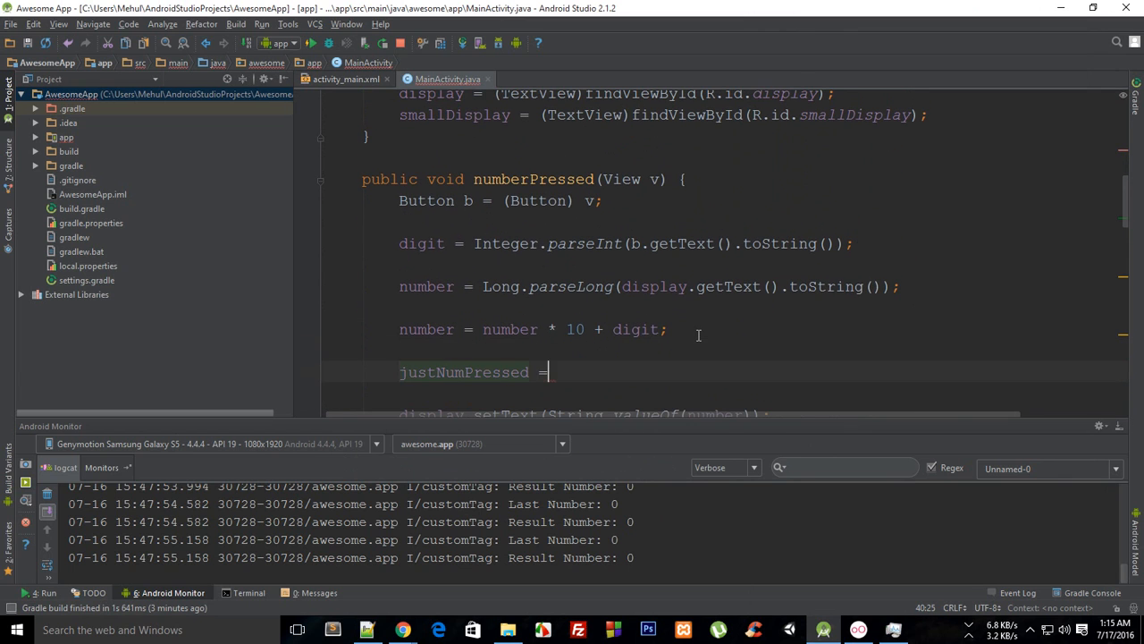
type("true;")
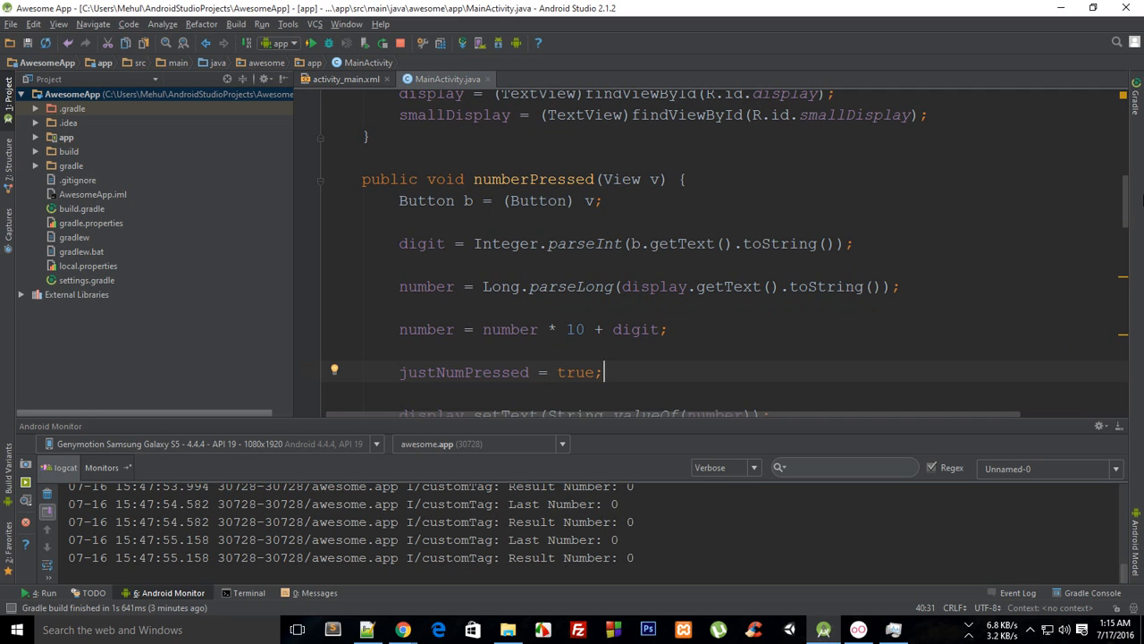
scroll("down", 3)
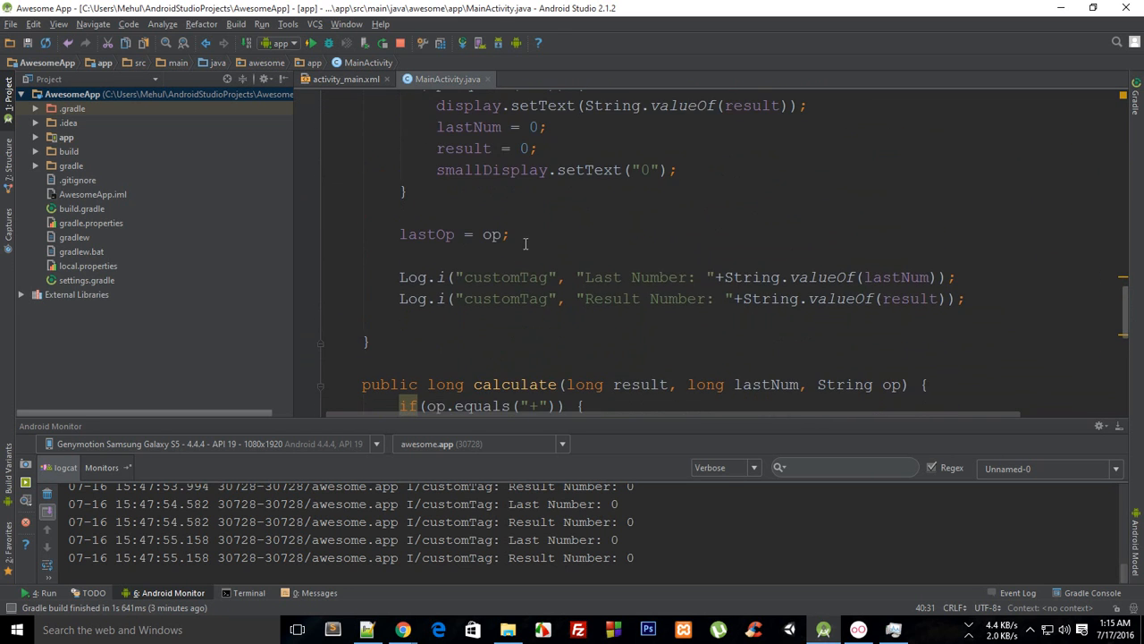
Step: Reset justNumPressed = false; after lastOp = op; in operation()
type("justNumPressed =")
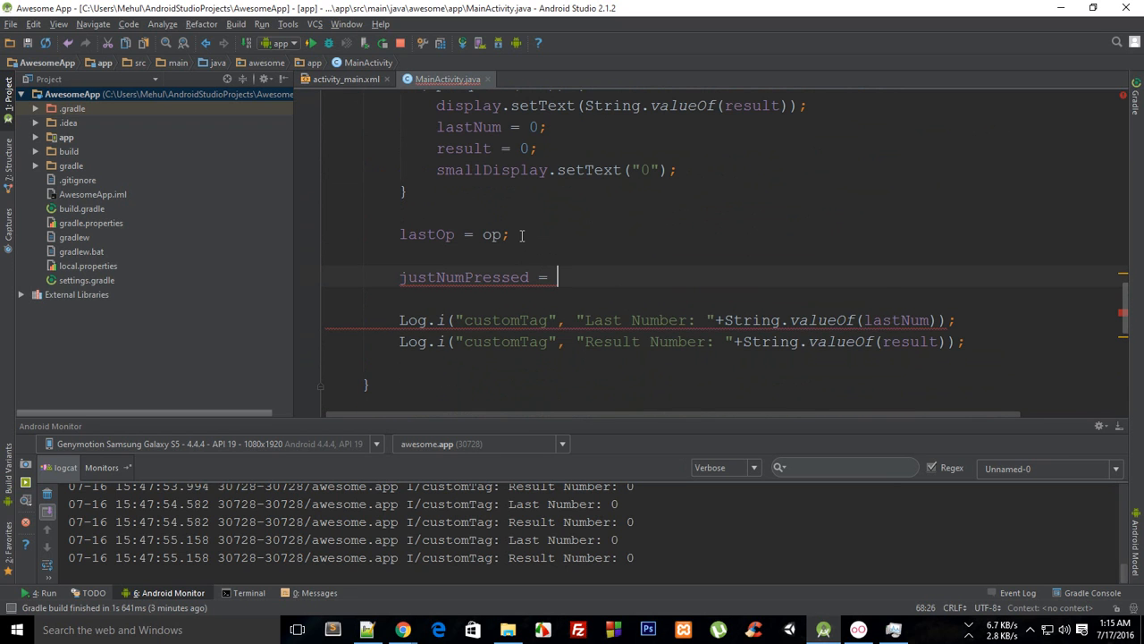
type("false;")
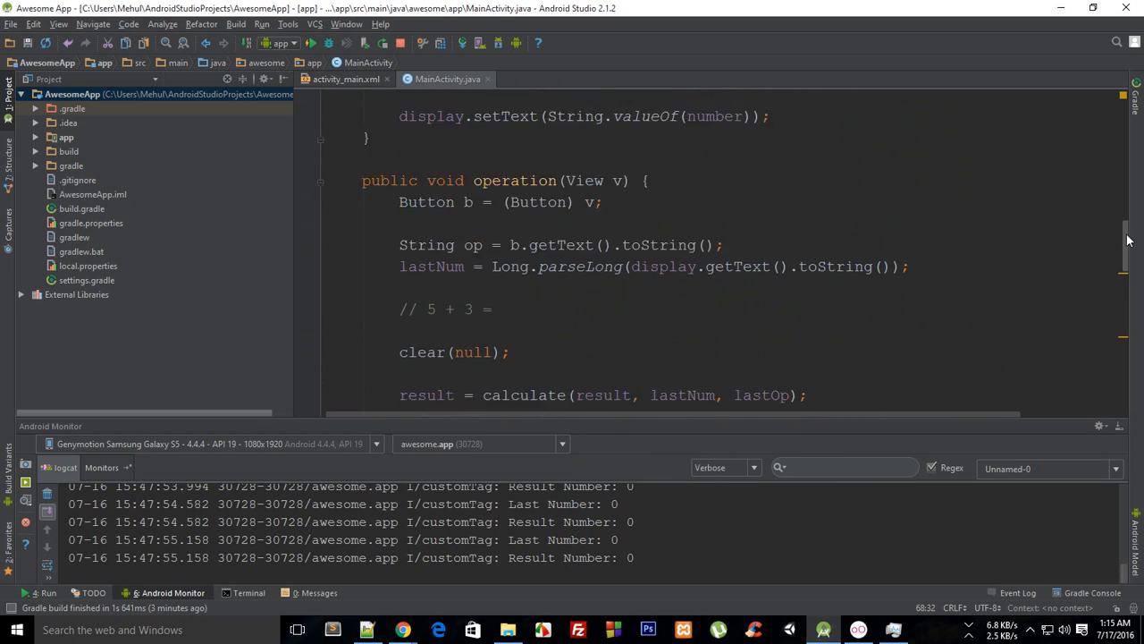
scroll("down", 3)
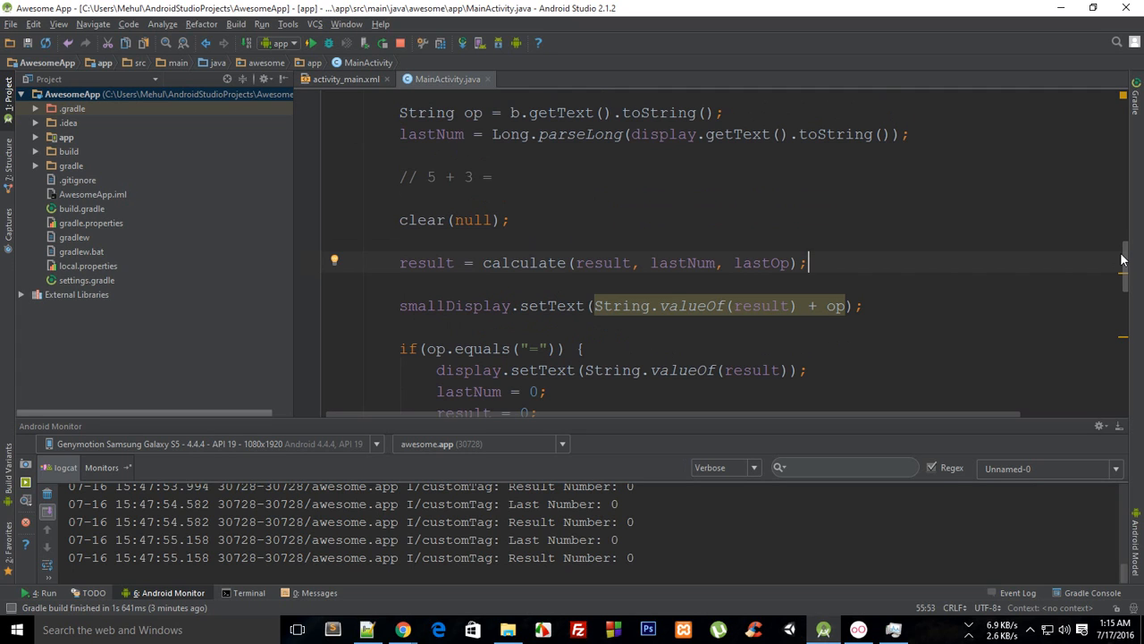
scroll("down", 3)
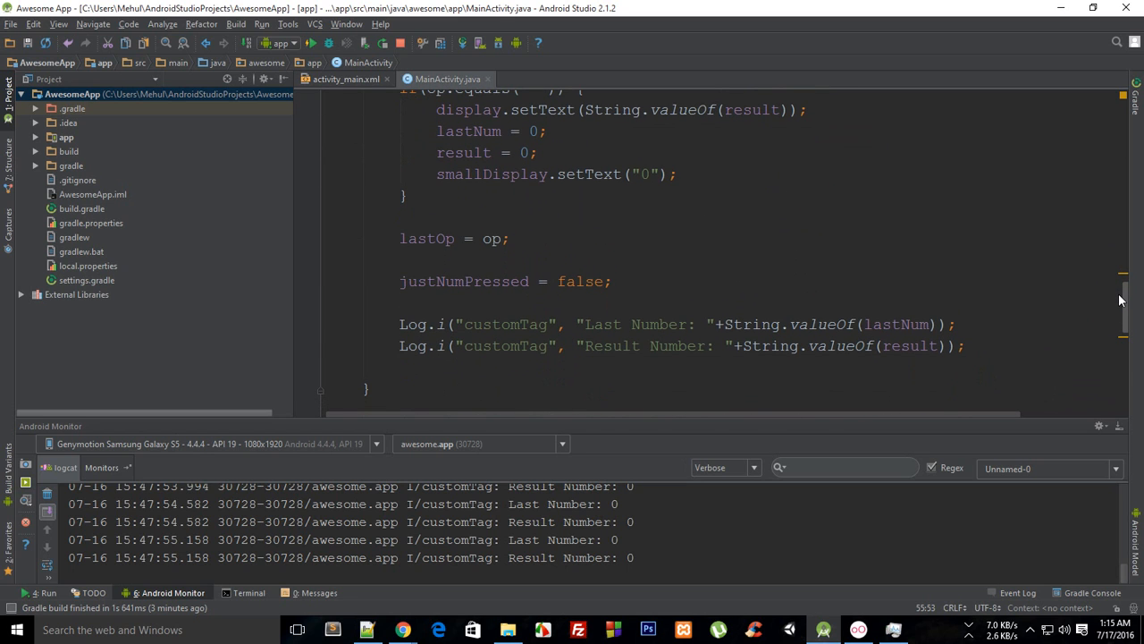
scroll("down", 3)
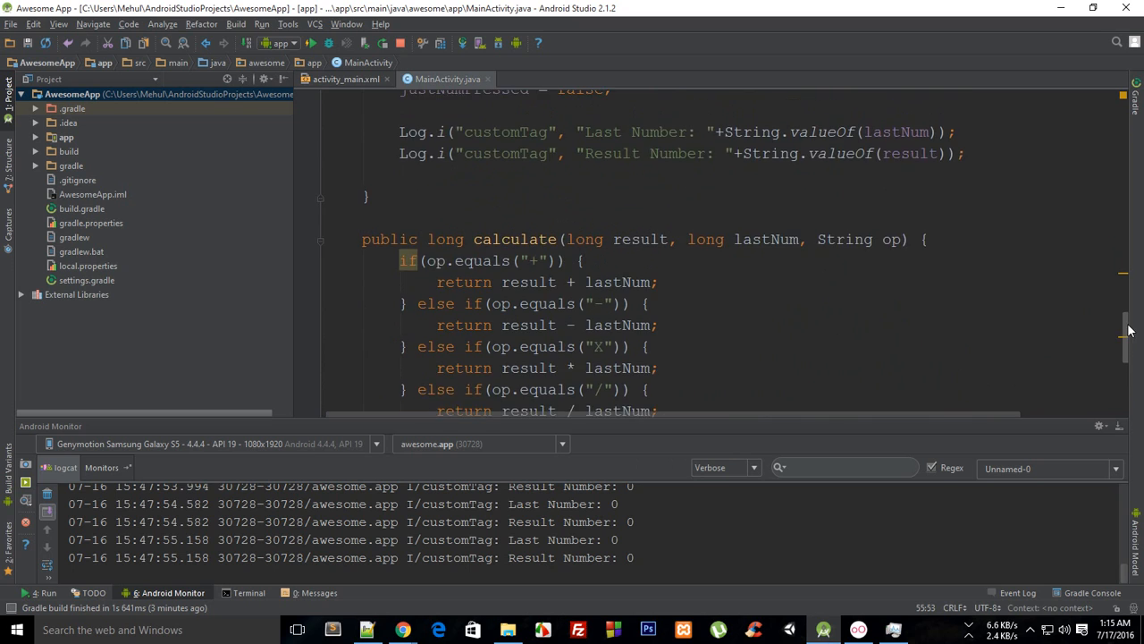
scroll("down", 3)
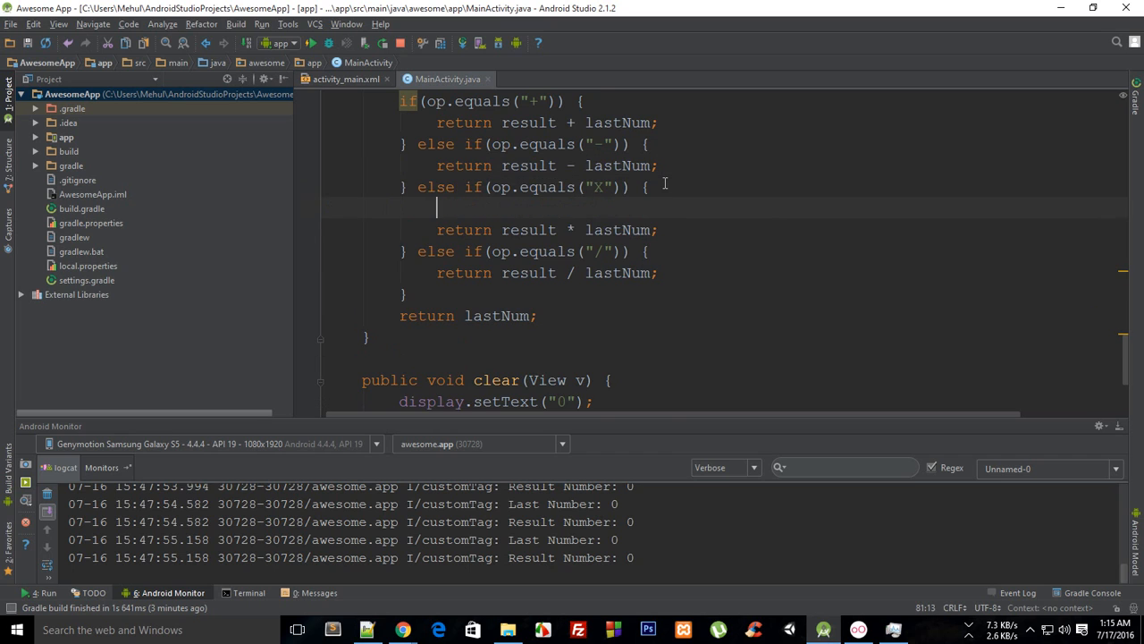
Step: In calculate(), guard the X and / returns with if(justNumPressed), falling back to return result;
type("if(")
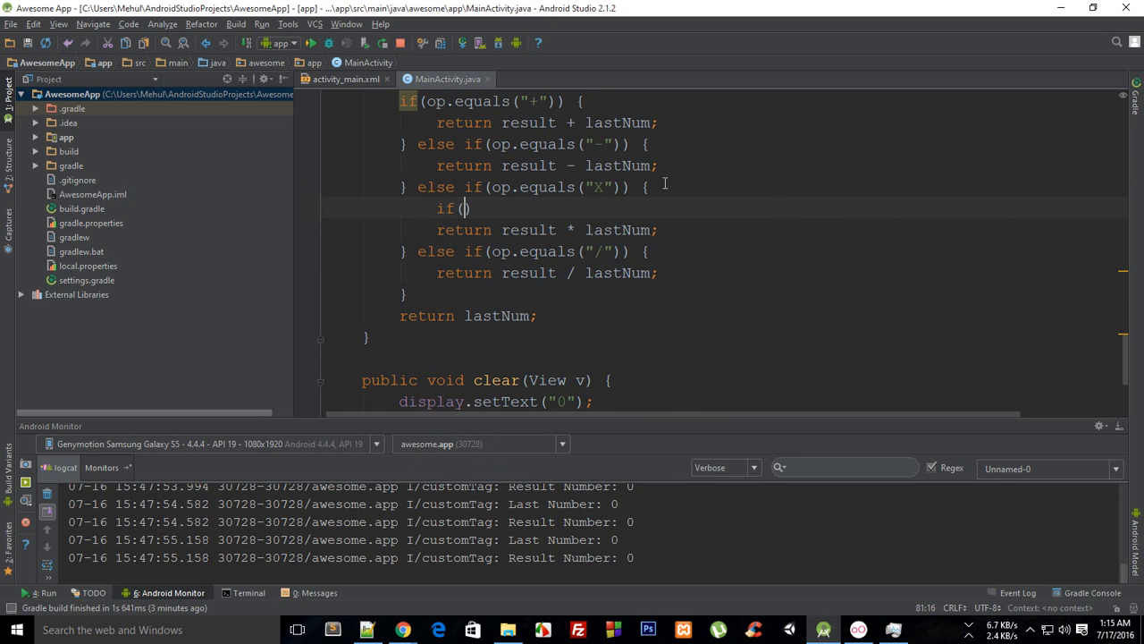
type("justNumPressed")
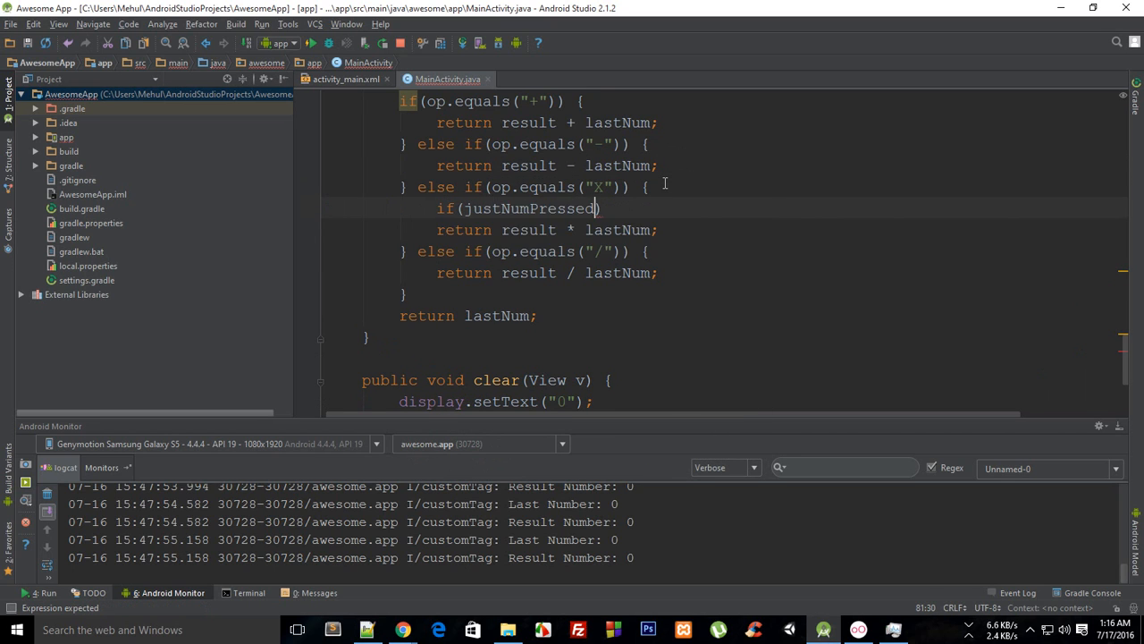
type("{")
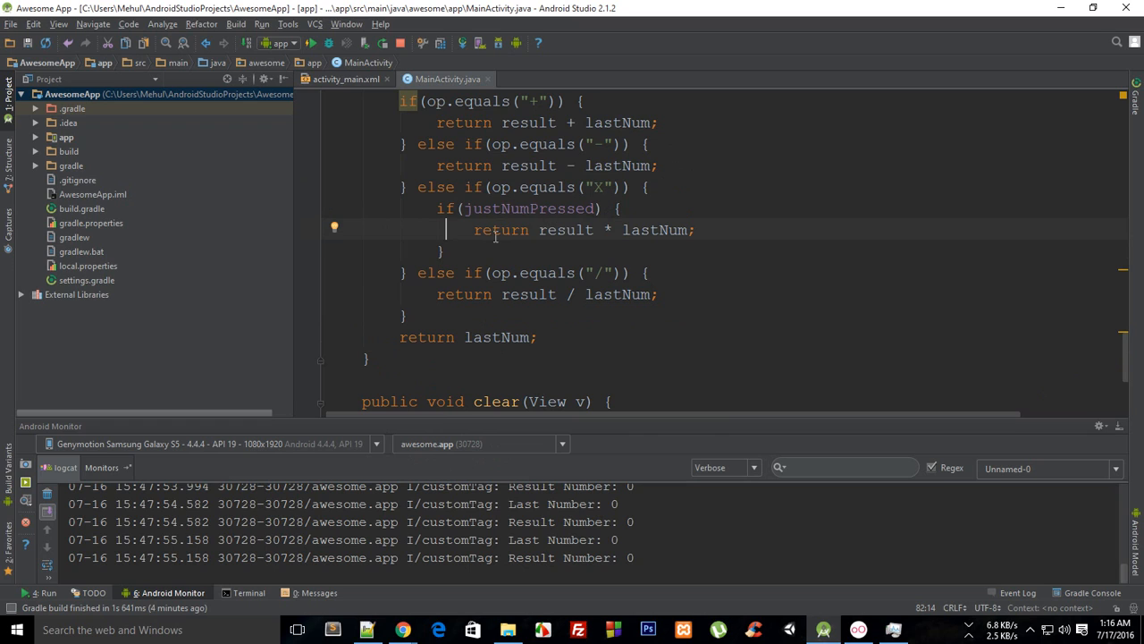
double_click(501, 230)
type("r")
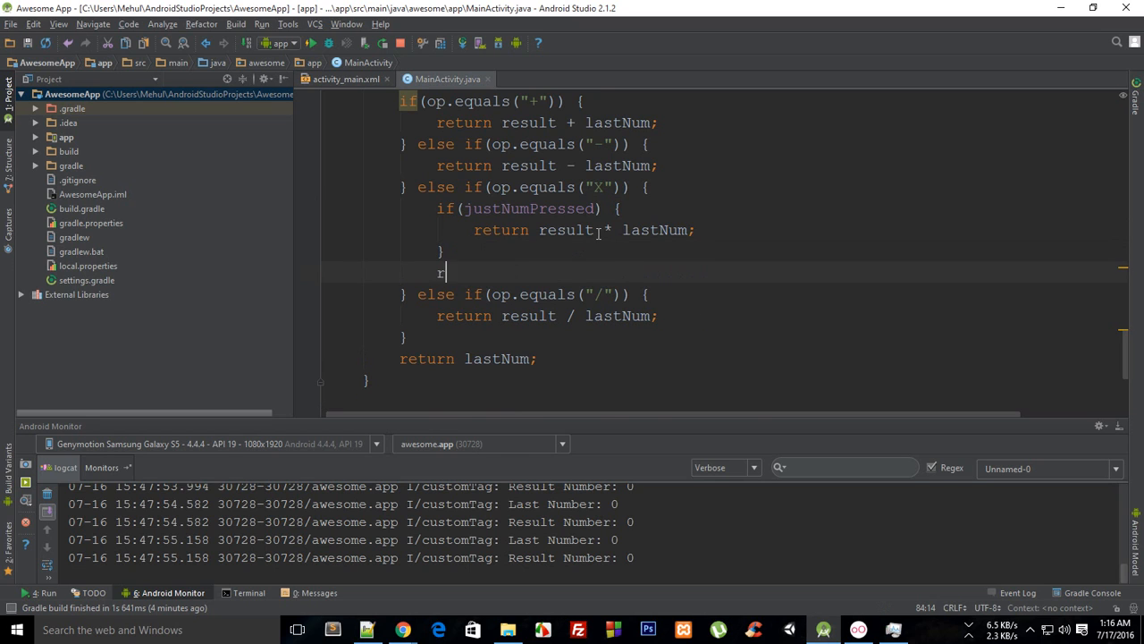
type("eturn")
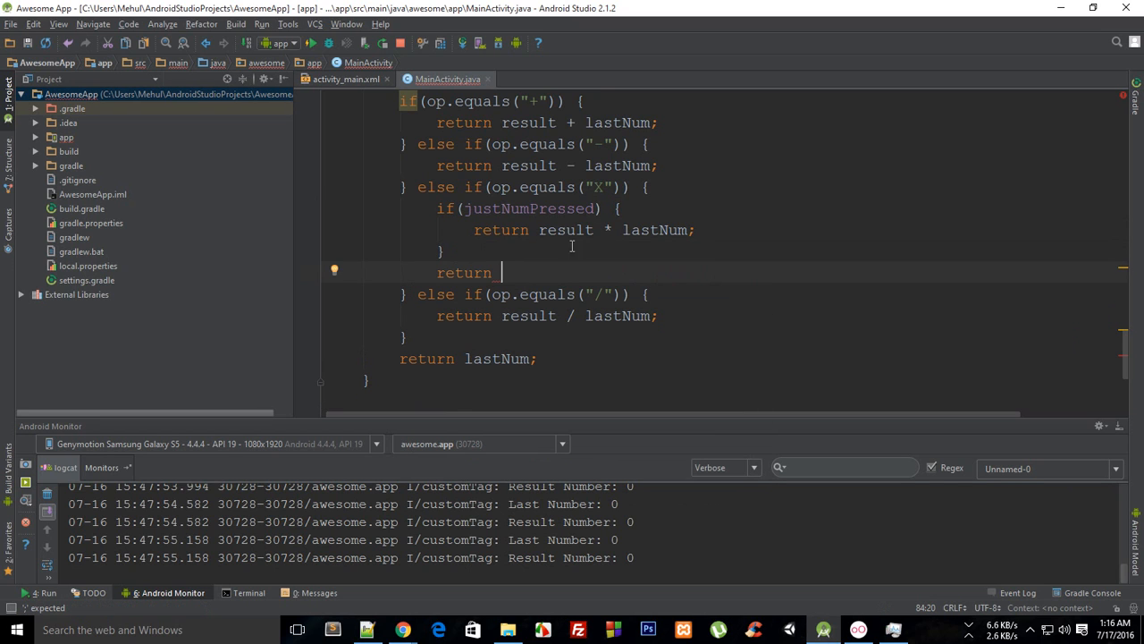
mouse_move(715, 238)
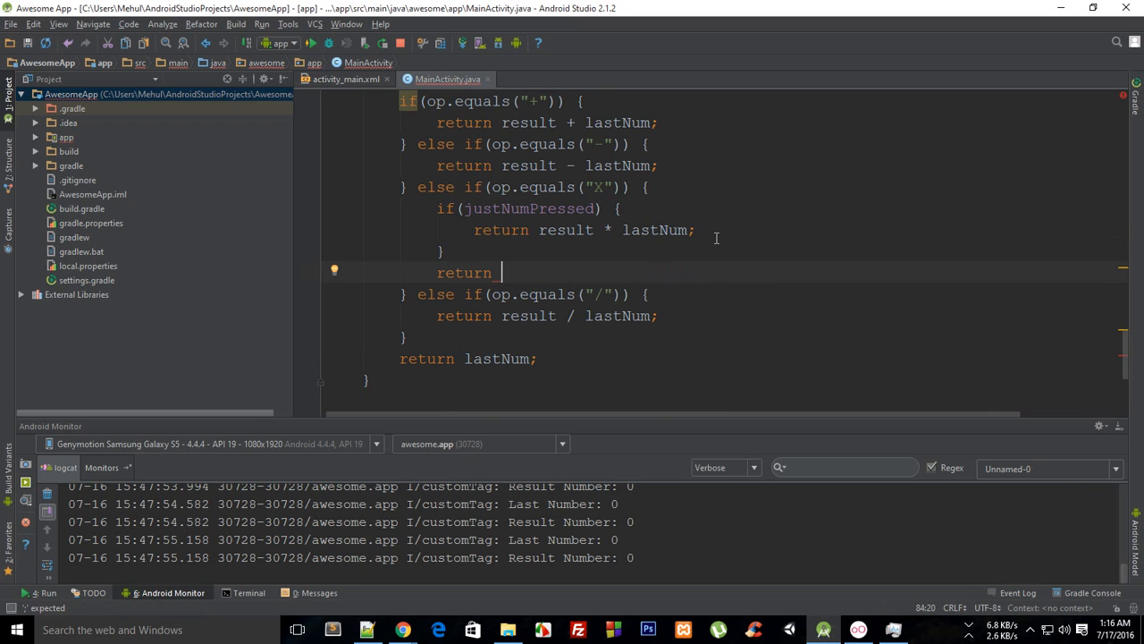
type("result")
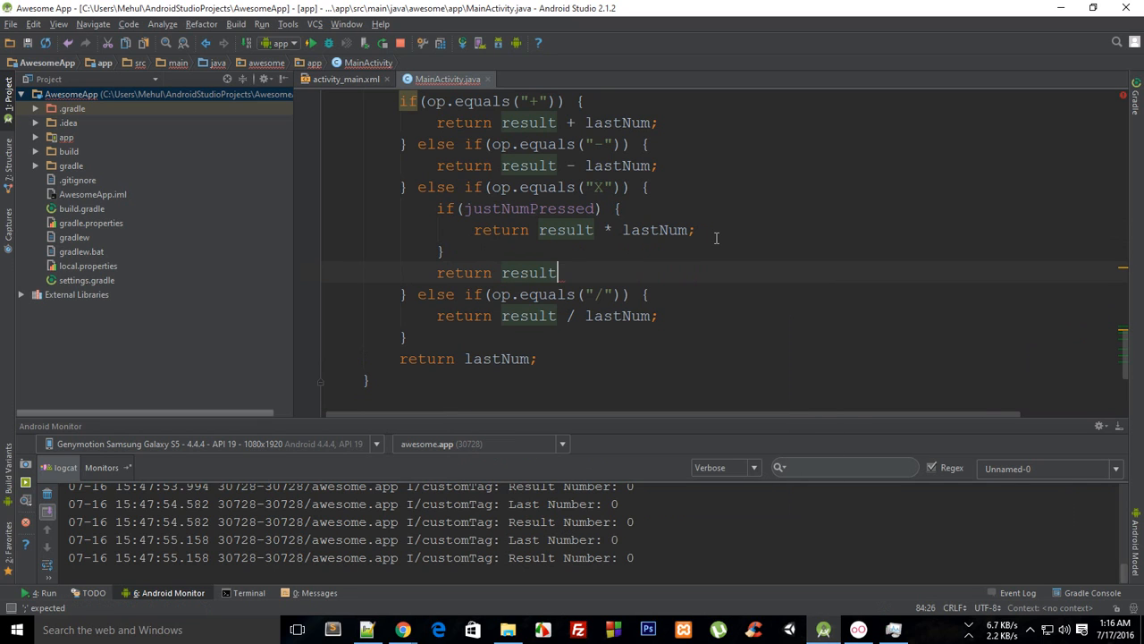
type(";")
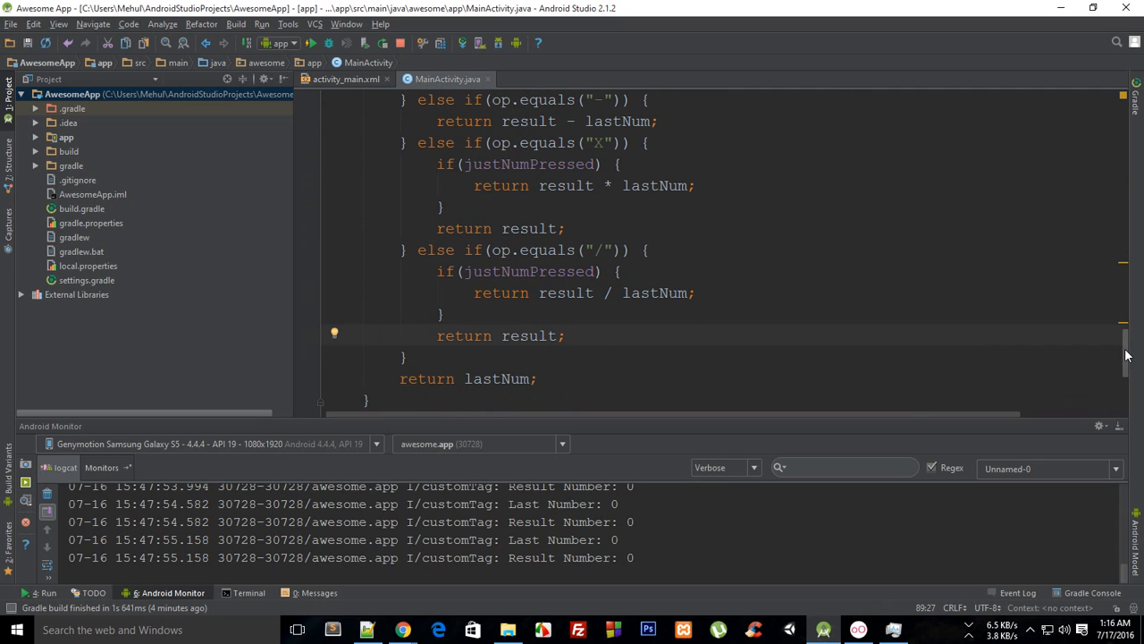
scroll("down", 3)
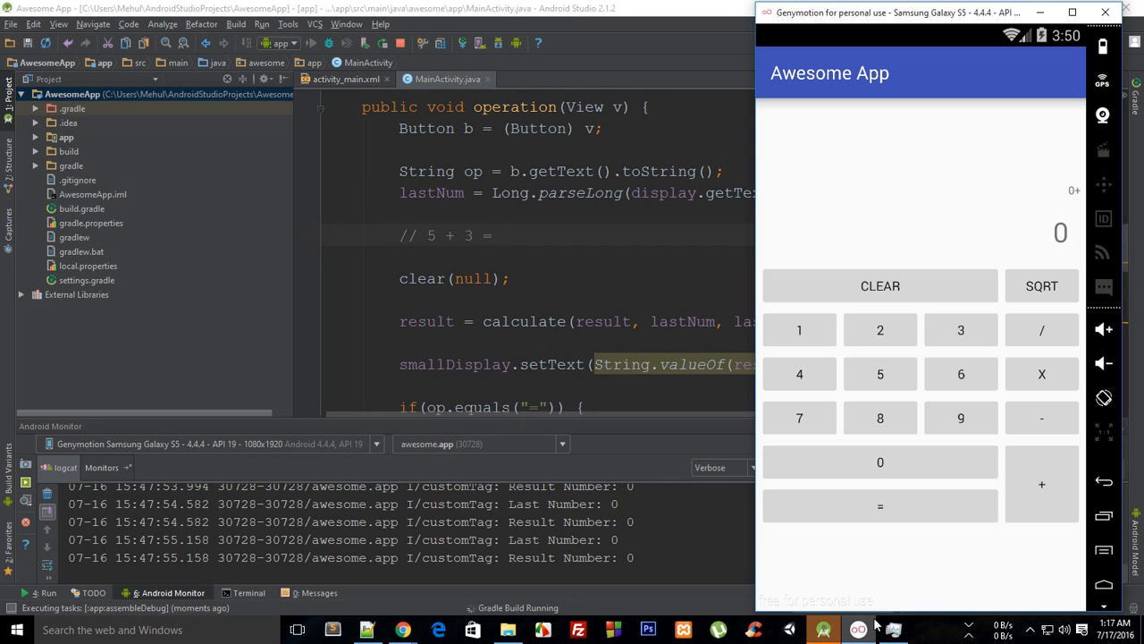
mouse_move(831, 584)
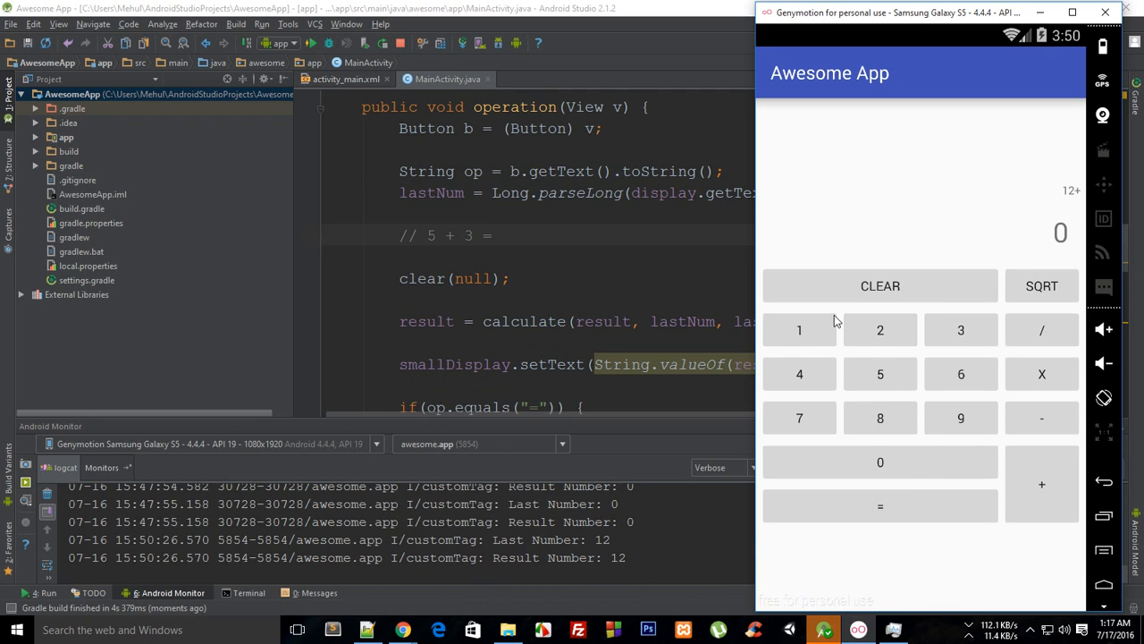
Step: Build a running total of 155 and switch operators while it stays intact
left_click(1042, 484)
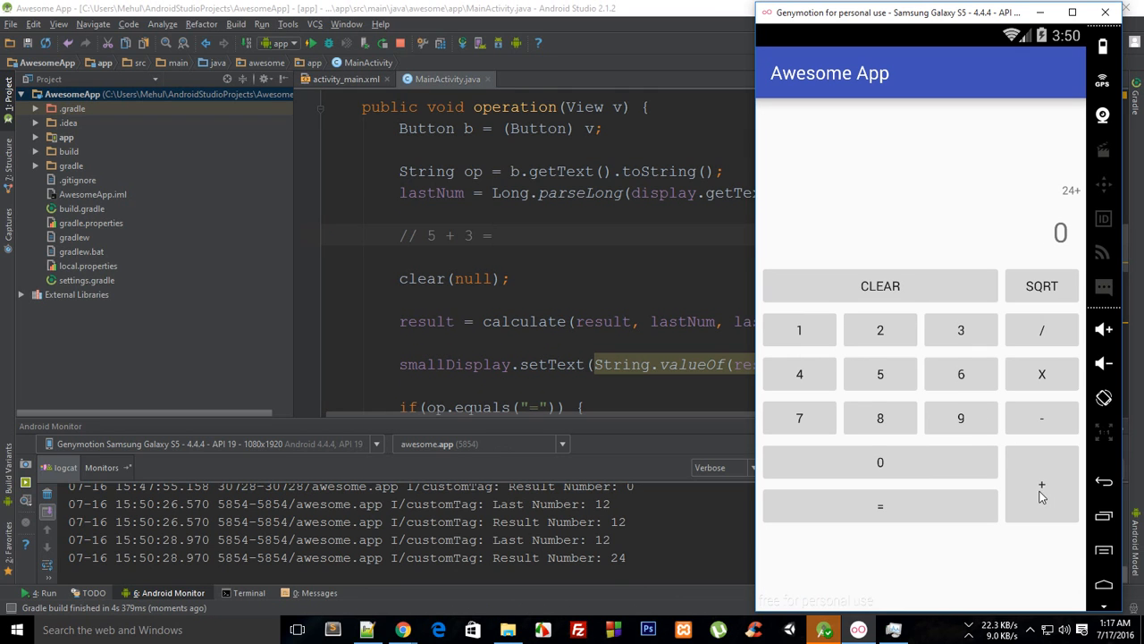
left_click(961, 374)
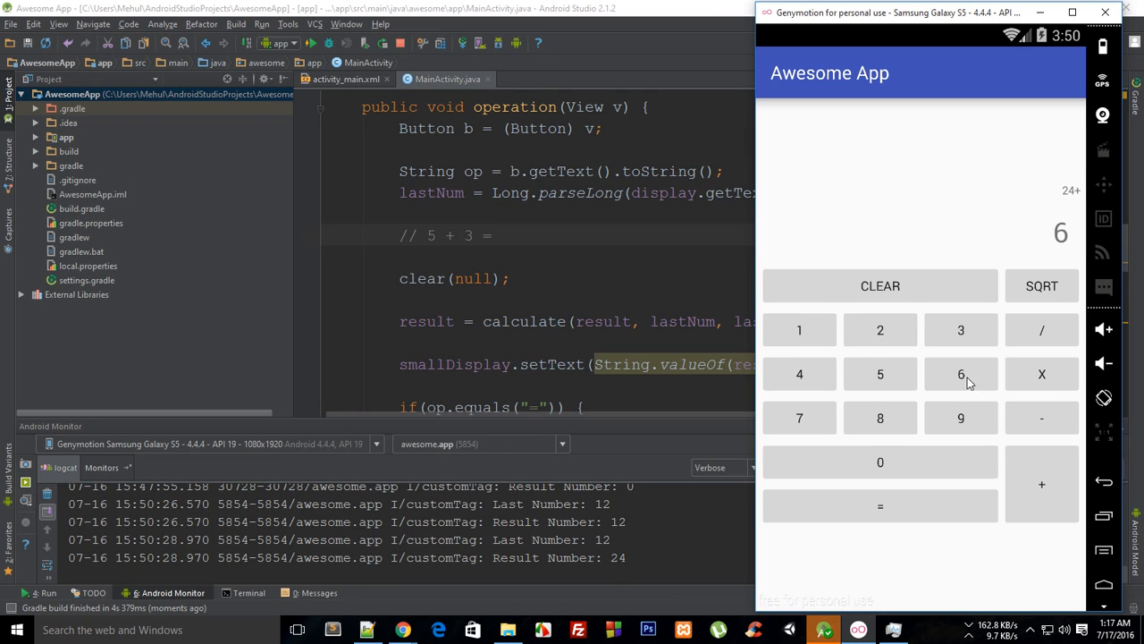
left_click(1042, 373)
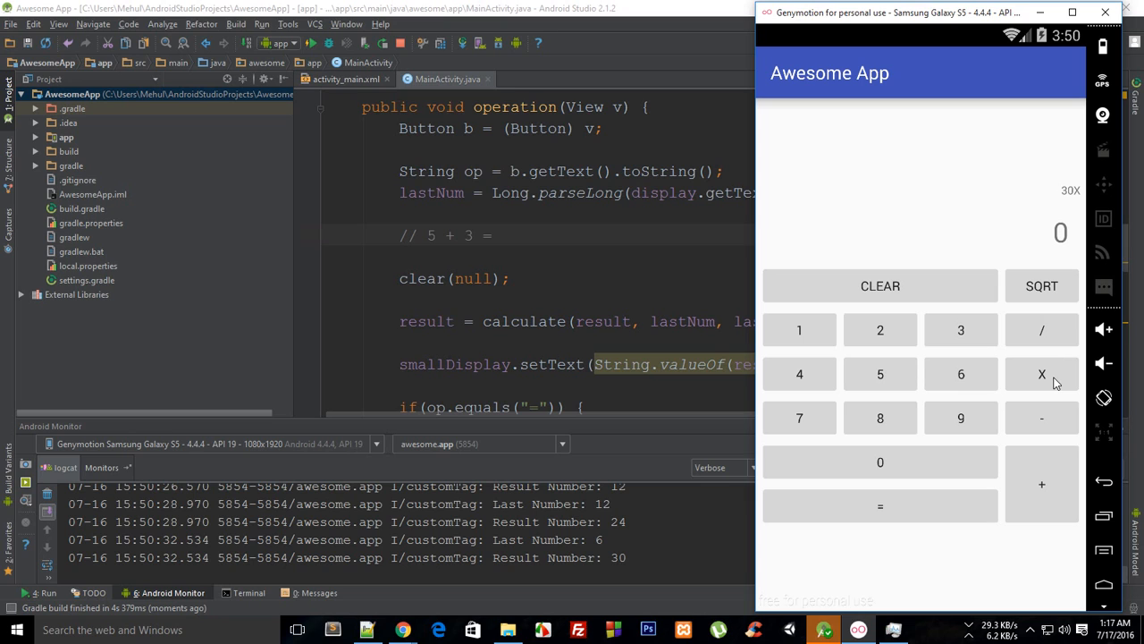
left_click(880, 374)
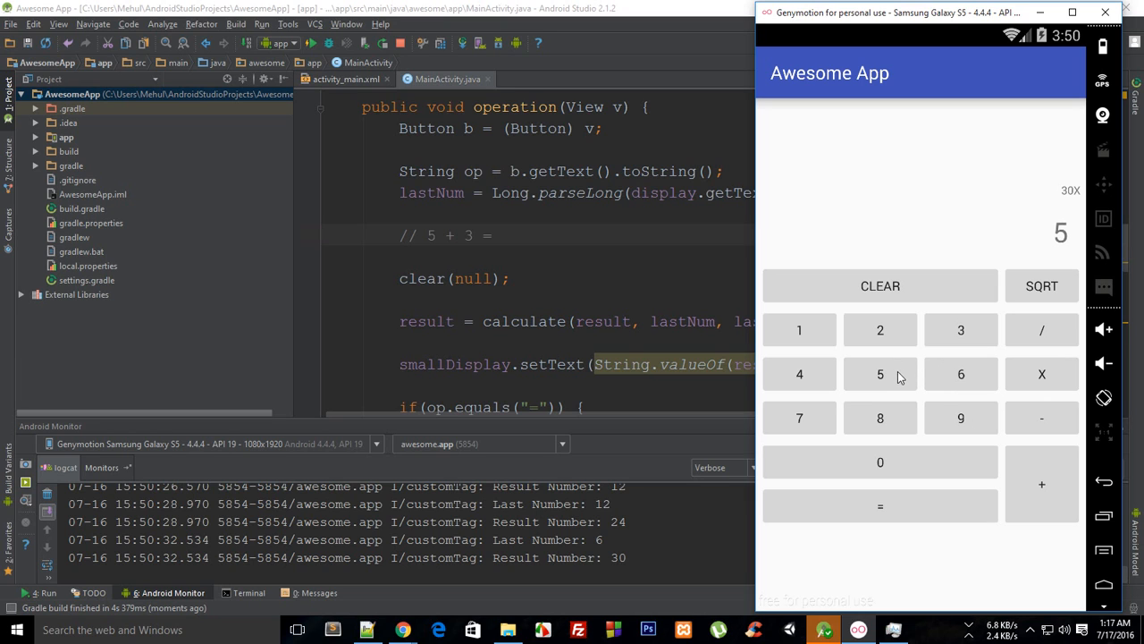
left_click(879, 373)
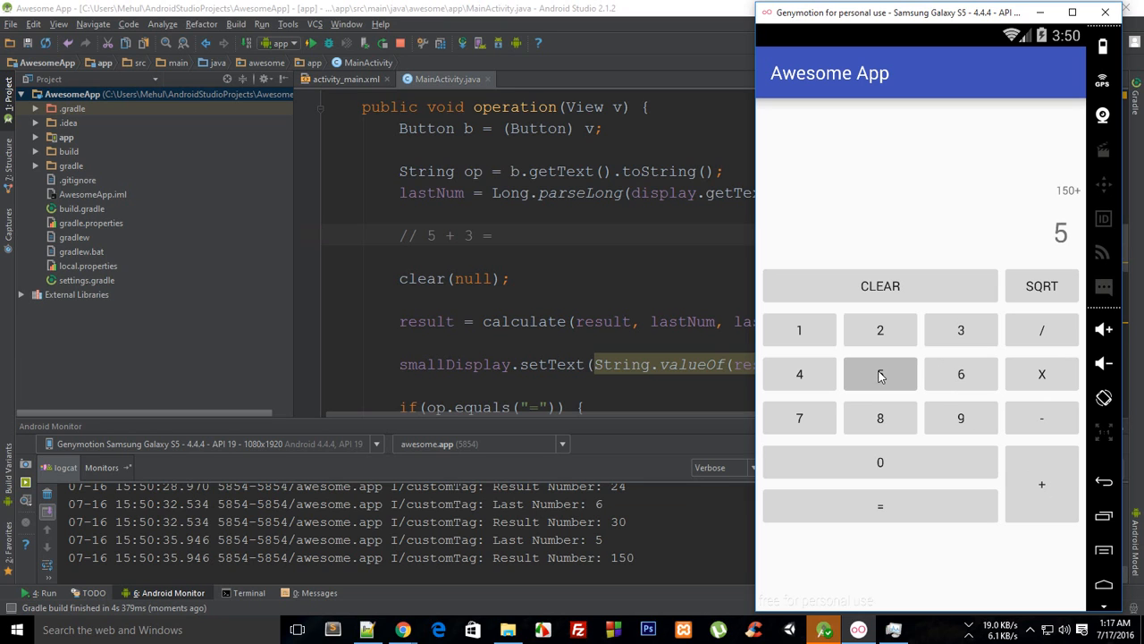
left_click(881, 374)
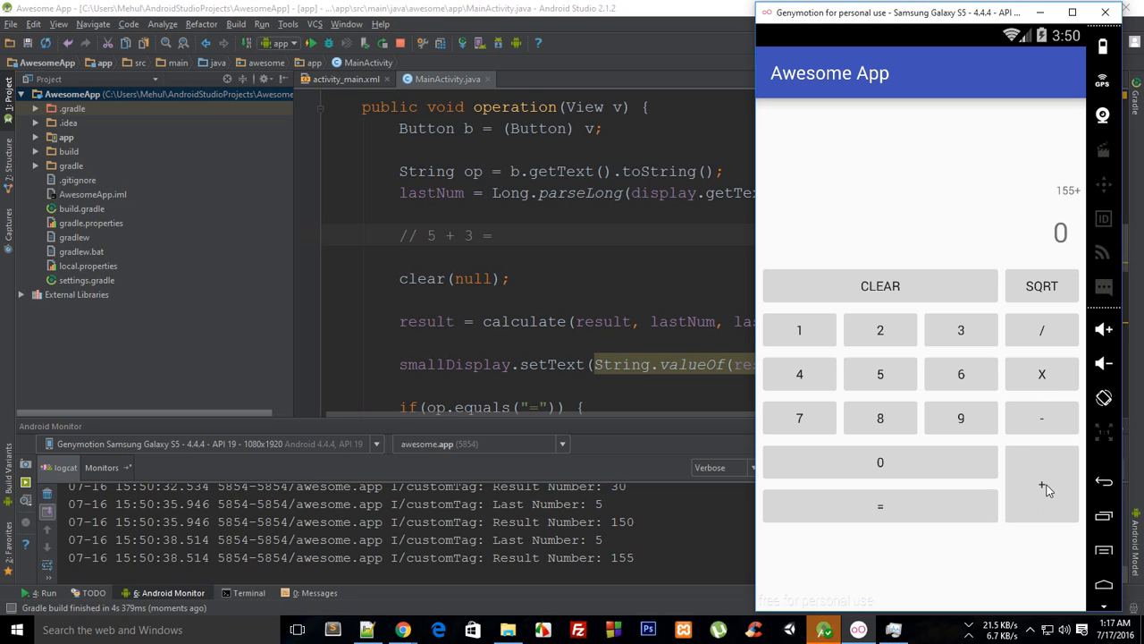
mouse_move(1046, 422)
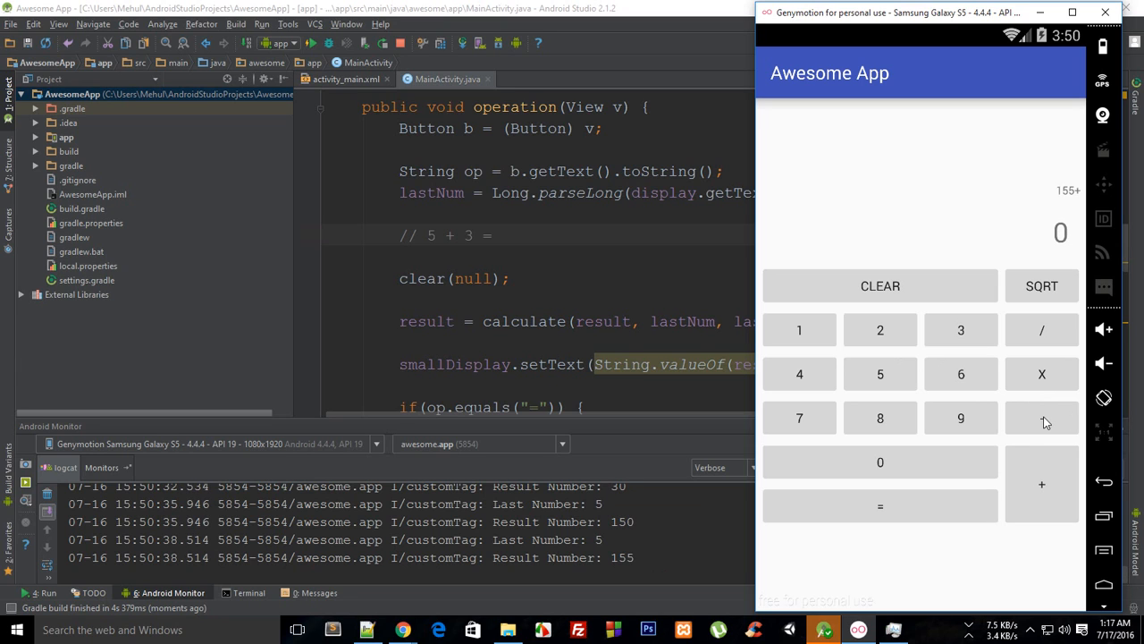
left_click(1041, 418)
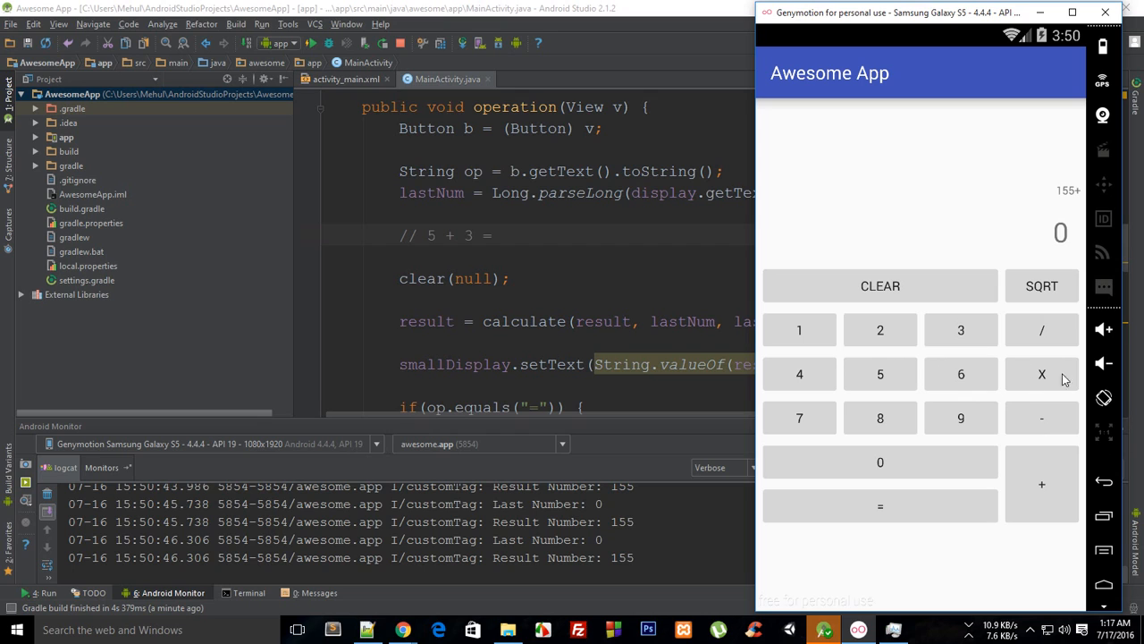
Step: Subtract 5 to get 150, then multiply by 2 and chain a subtraction
left_click(1041, 374)
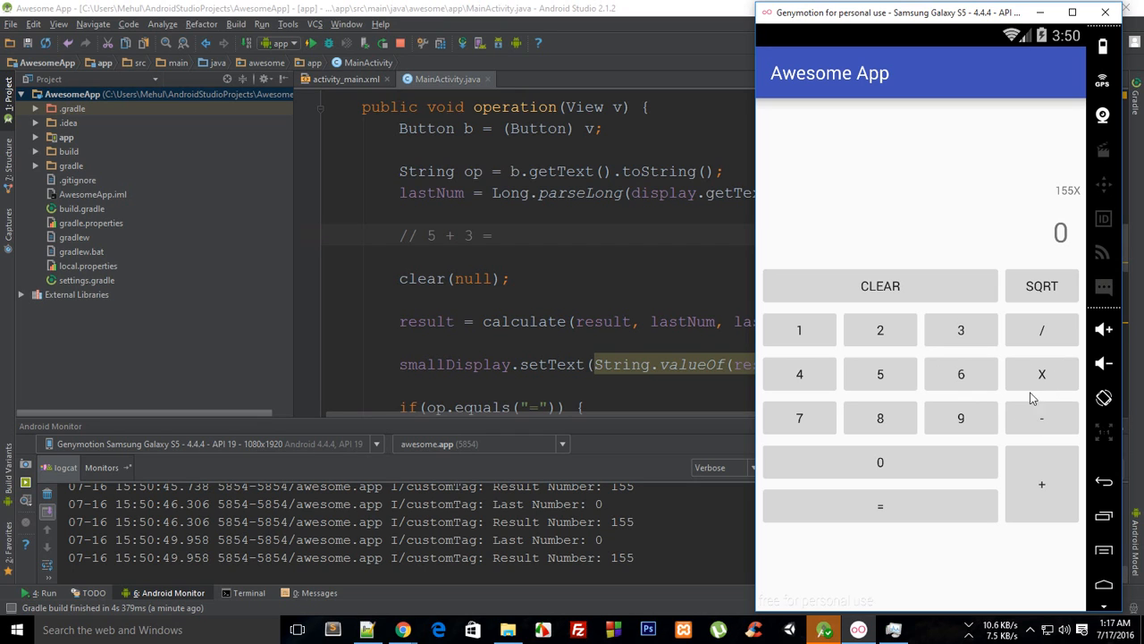
mouse_move(1039, 198)
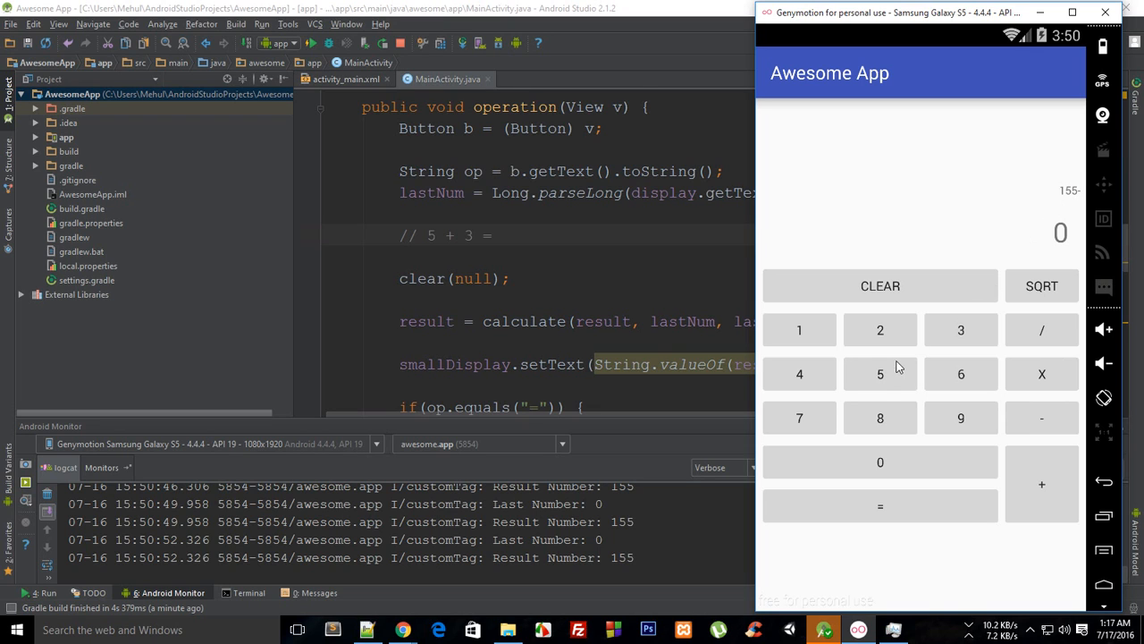
left_click(879, 373)
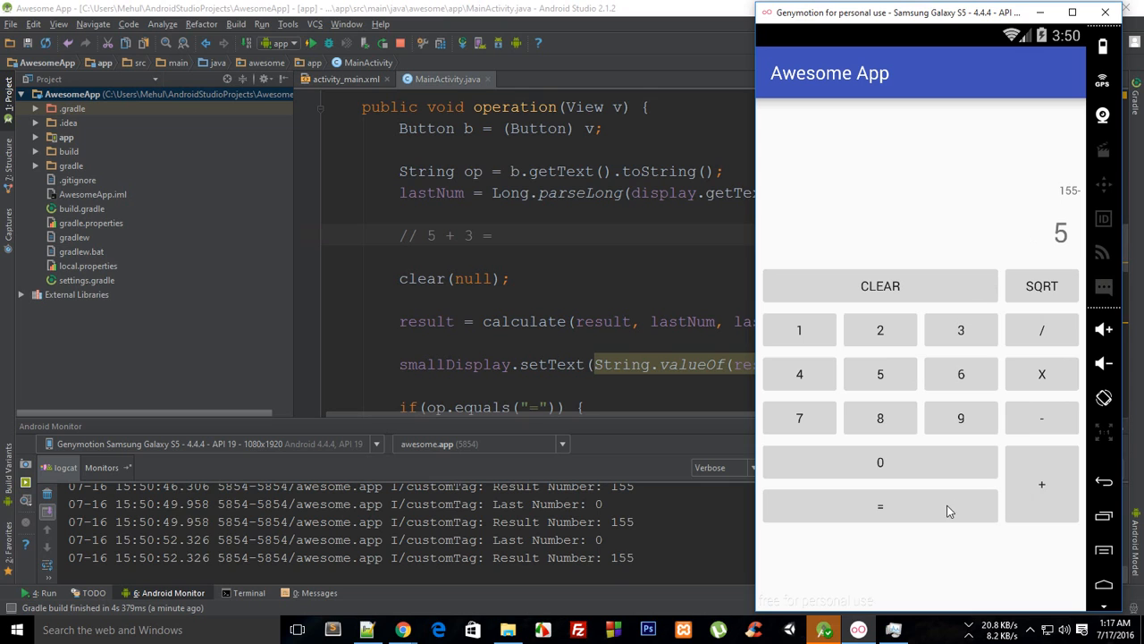
left_click(1042, 374)
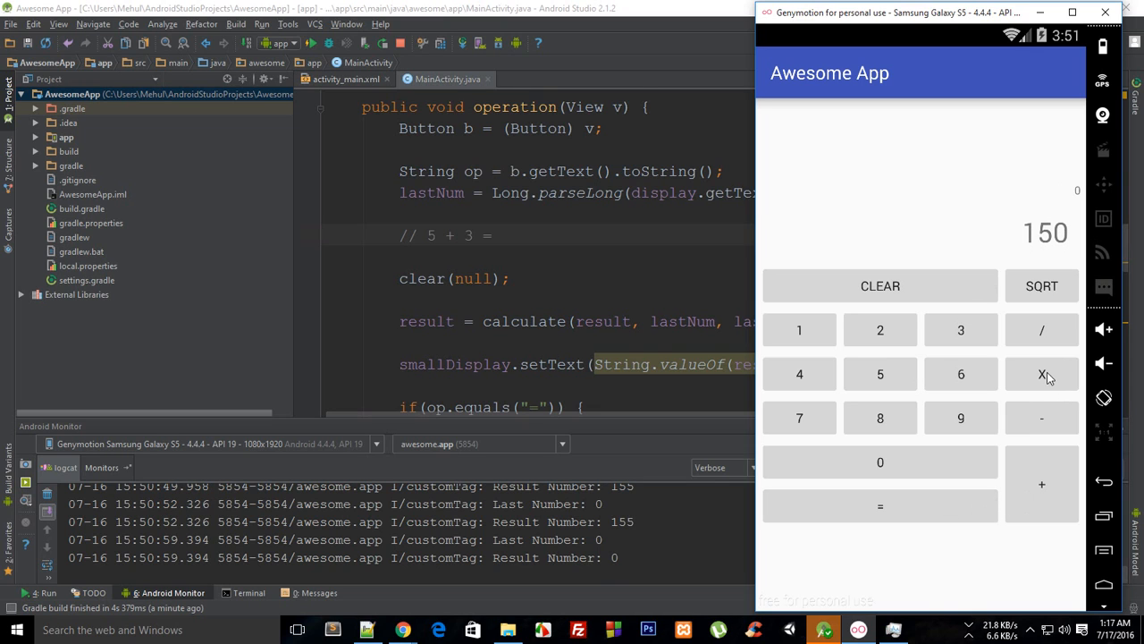
left_click(1041, 374)
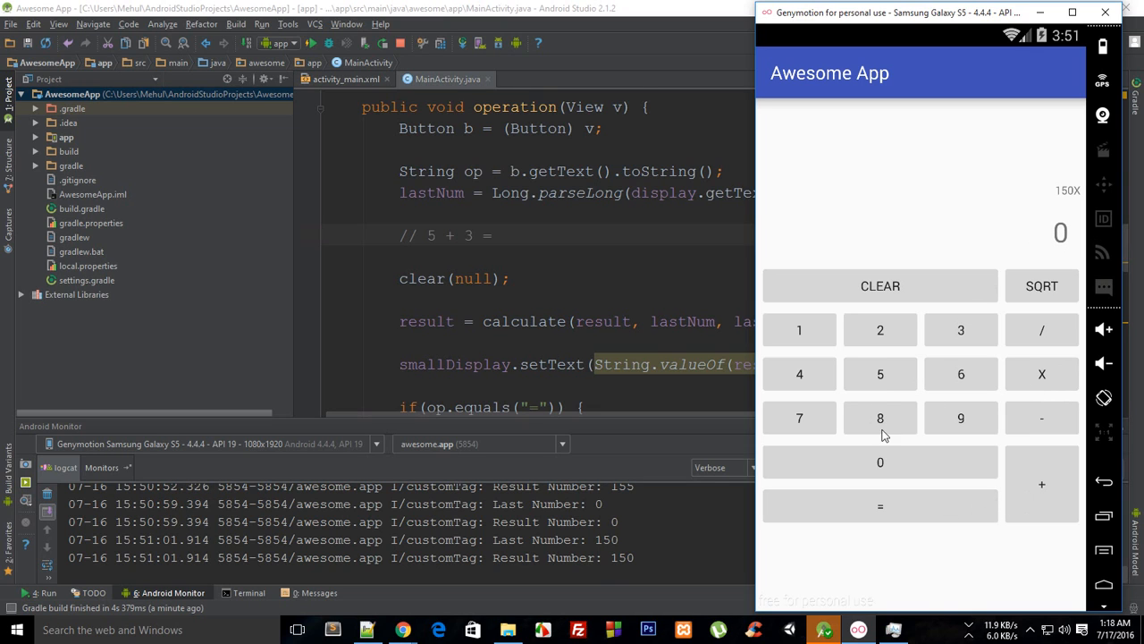
left_click(880, 330)
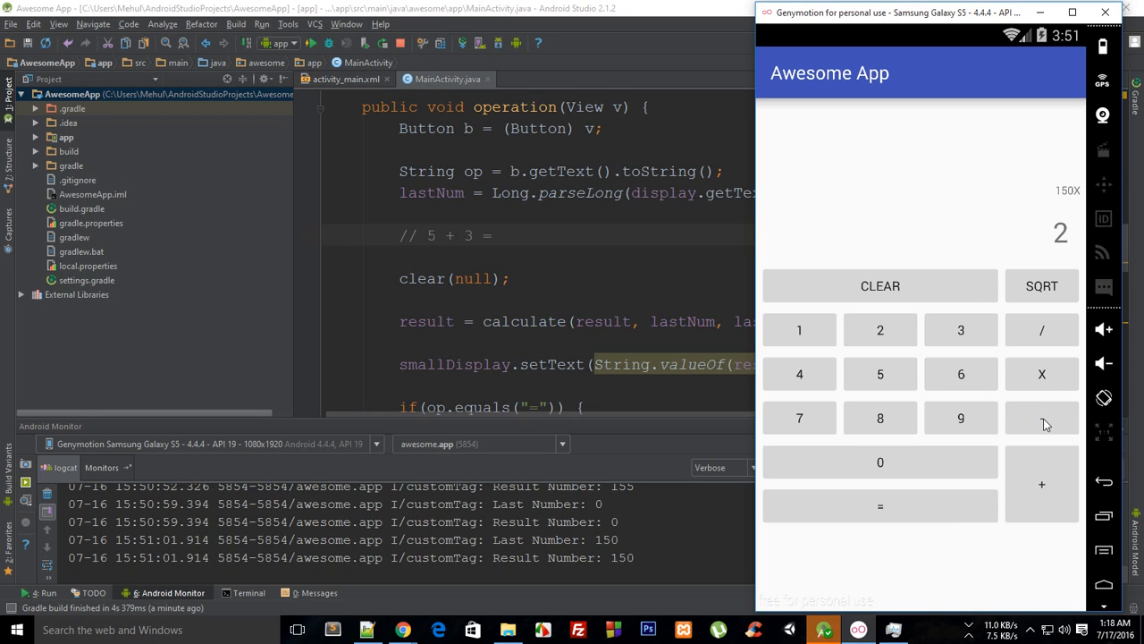
left_click(799, 329)
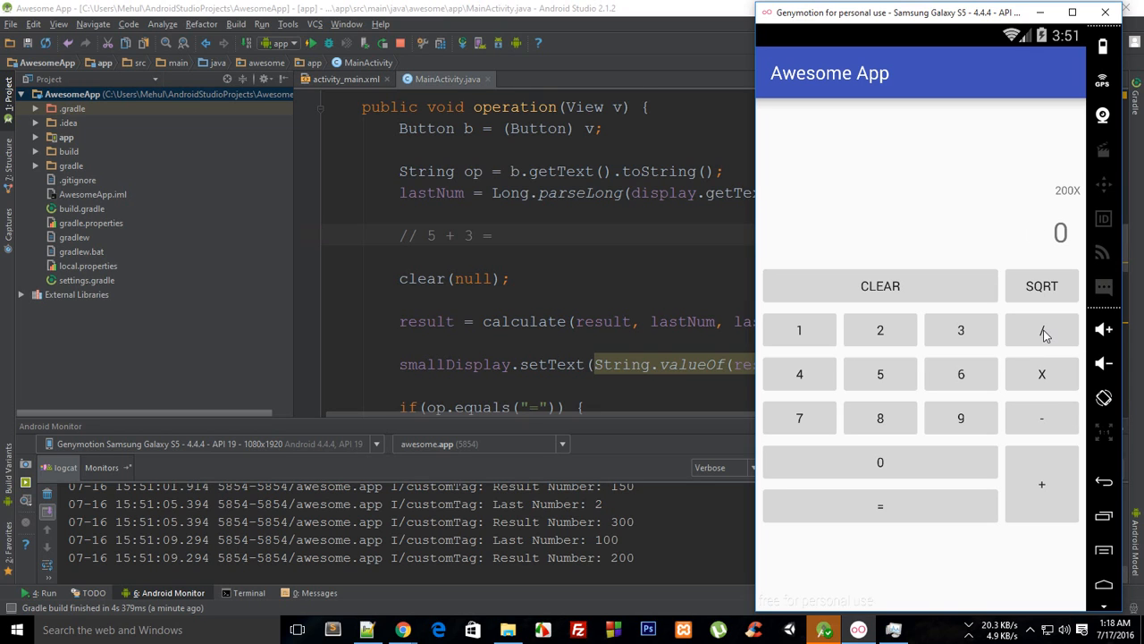
Step: Switch operators repeatedly with result 200 unchanged, then enter divisor 10
left_click(1041, 329)
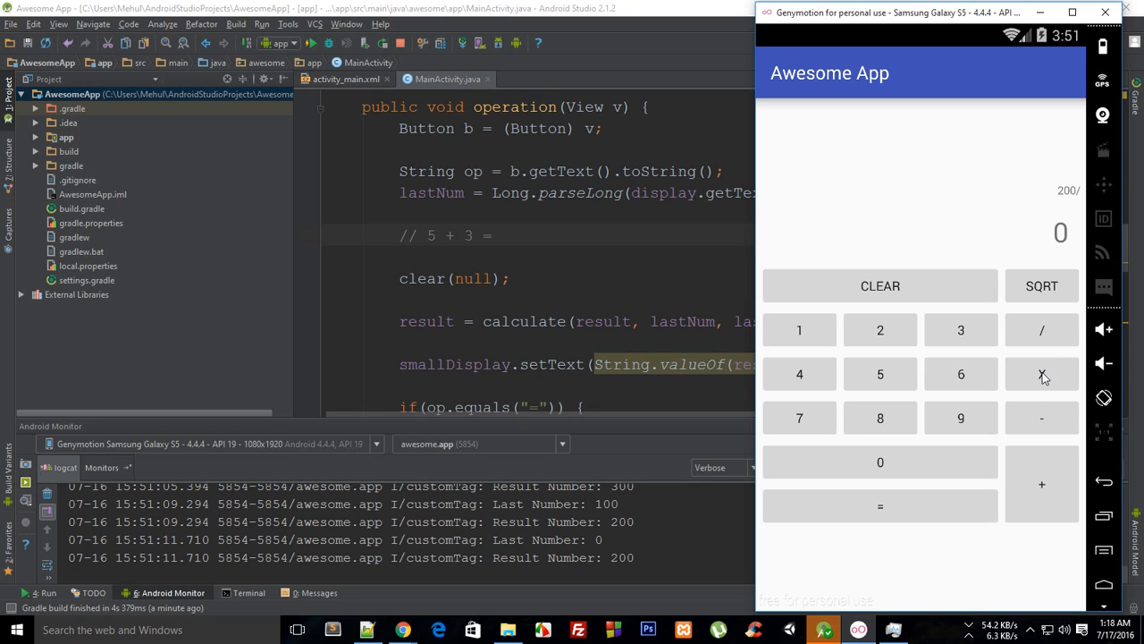
left_click(1042, 373)
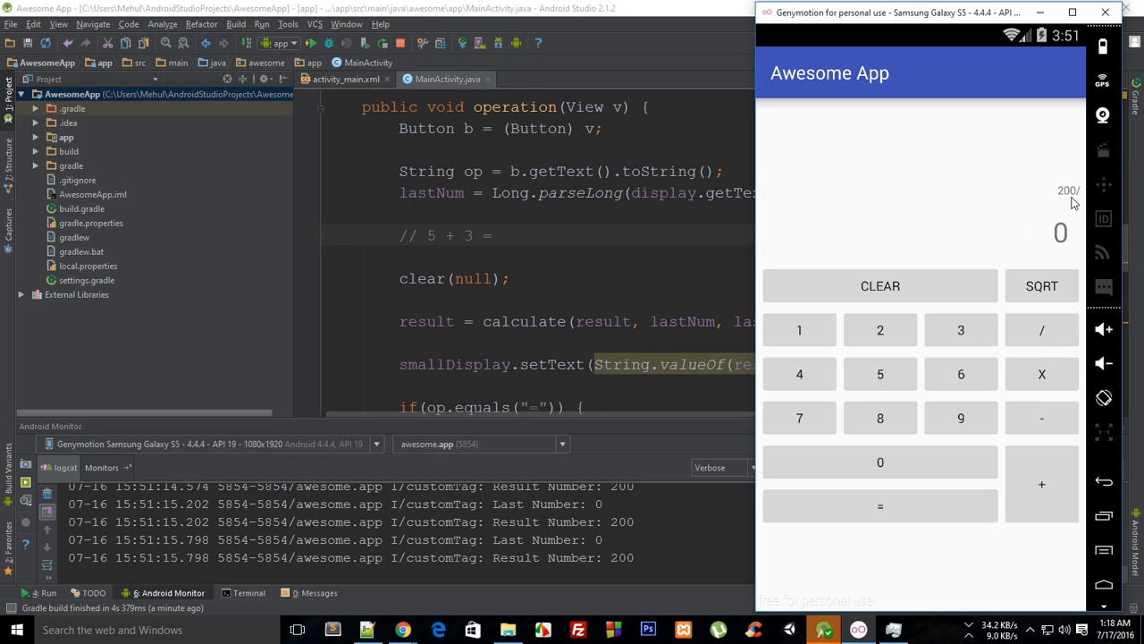
mouse_move(1079, 185)
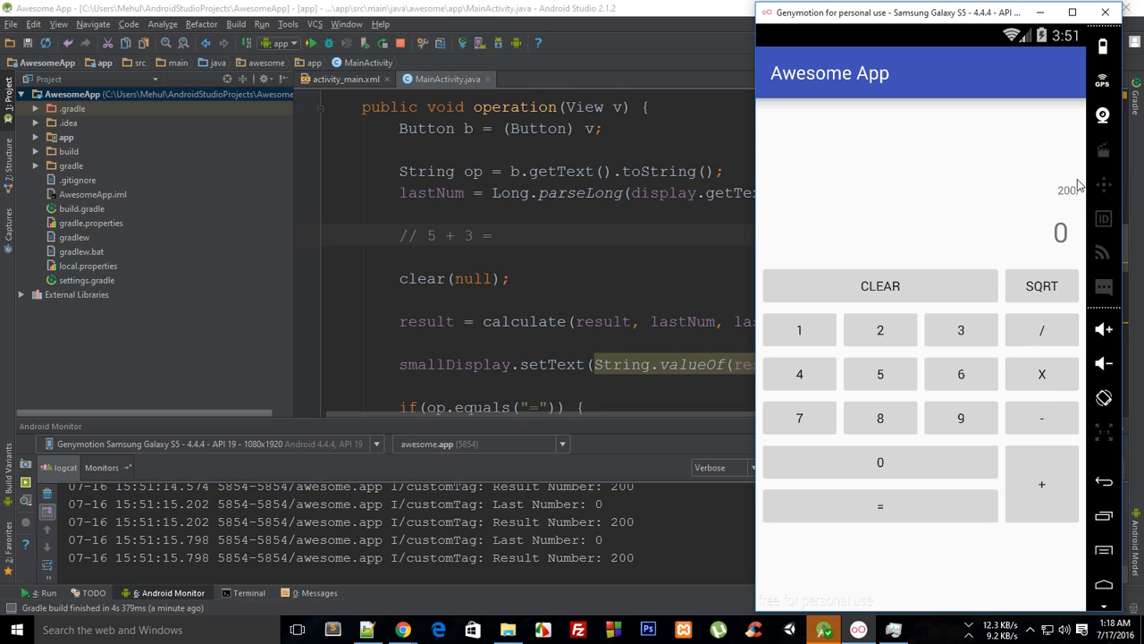
left_click(1041, 329)
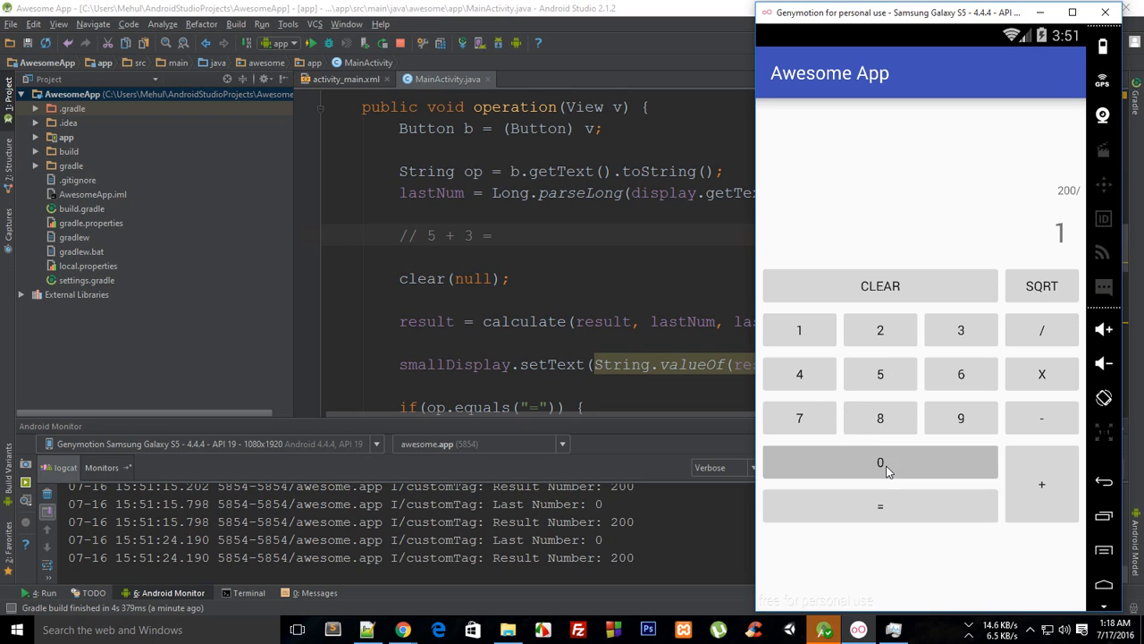
left_click(880, 462)
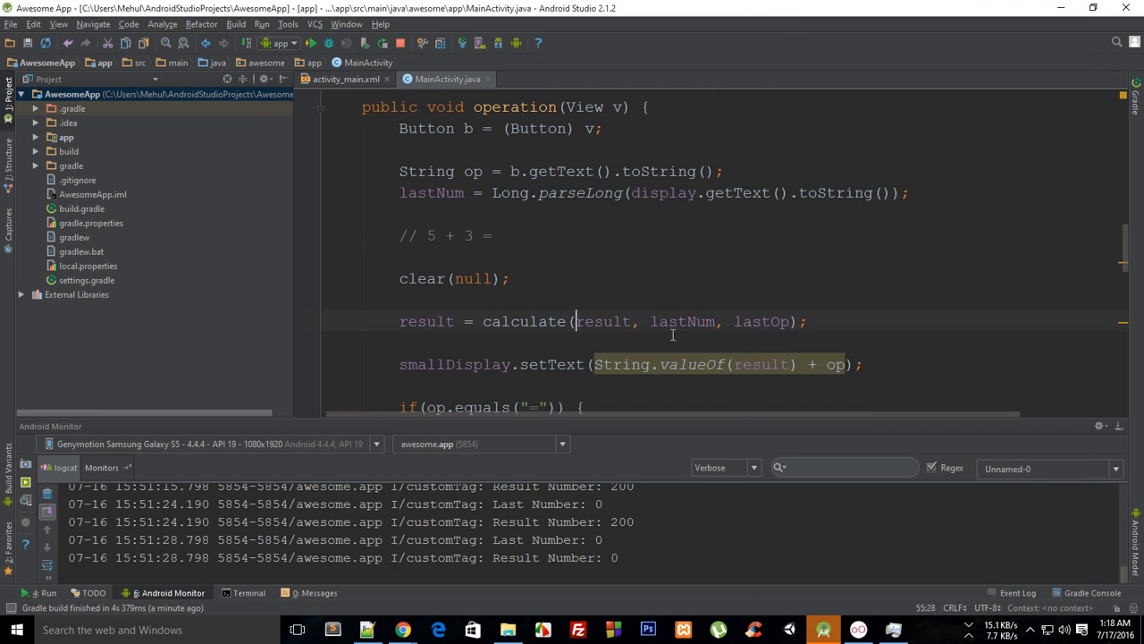
Step: Scroll MainActivity.java to the class fields showing the justNumPressed declaration
scroll("down", 3)
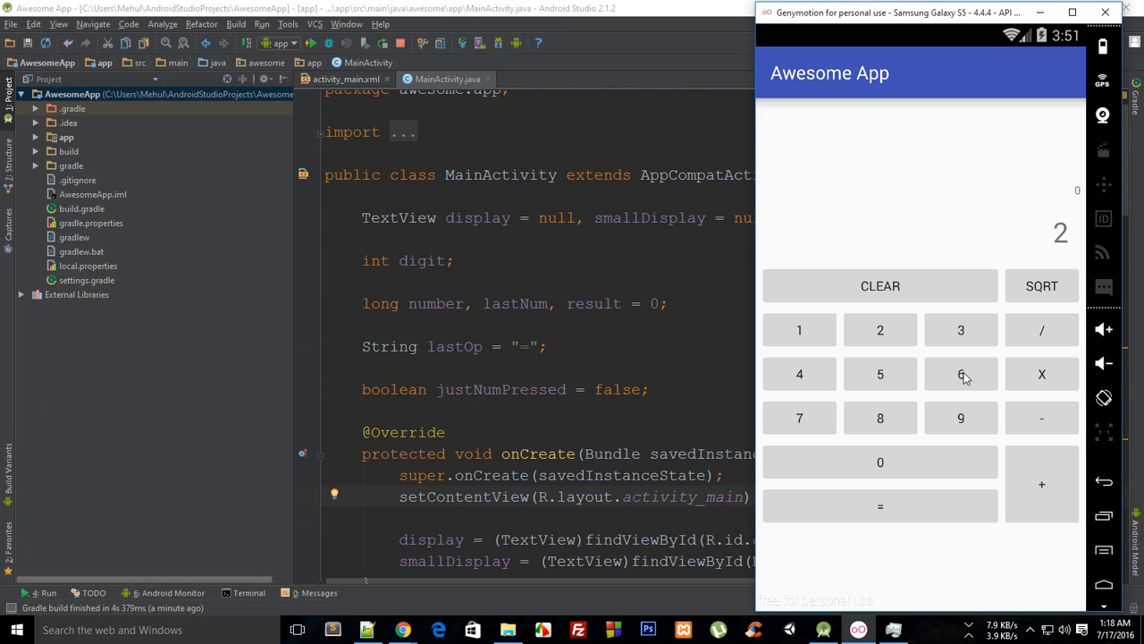
mouse_move(903, 452)
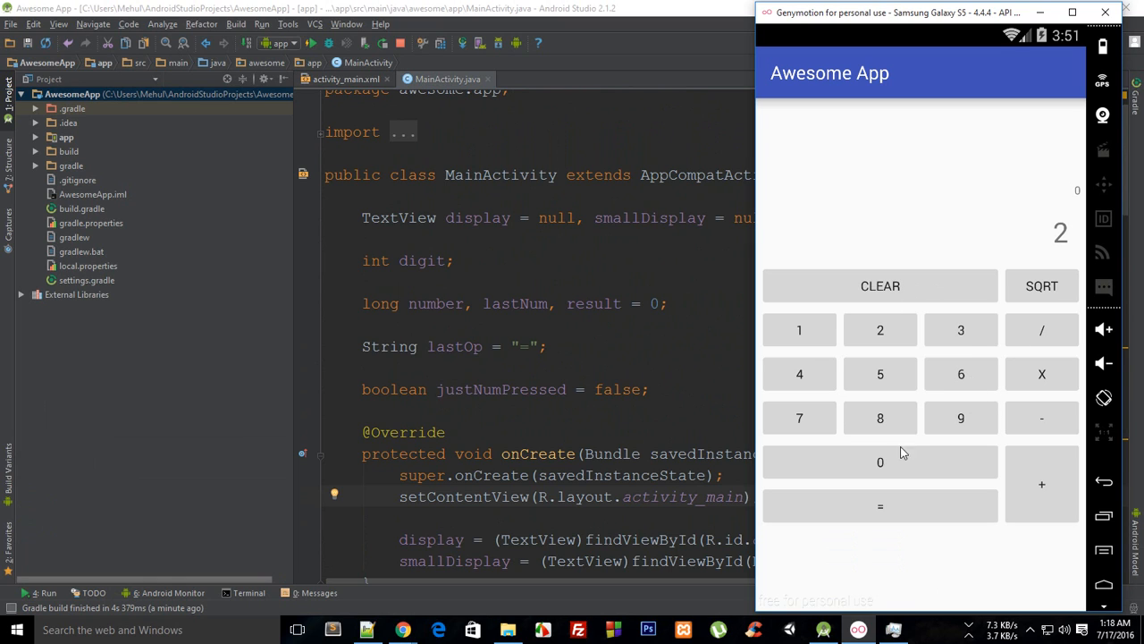
mouse_move(993, 475)
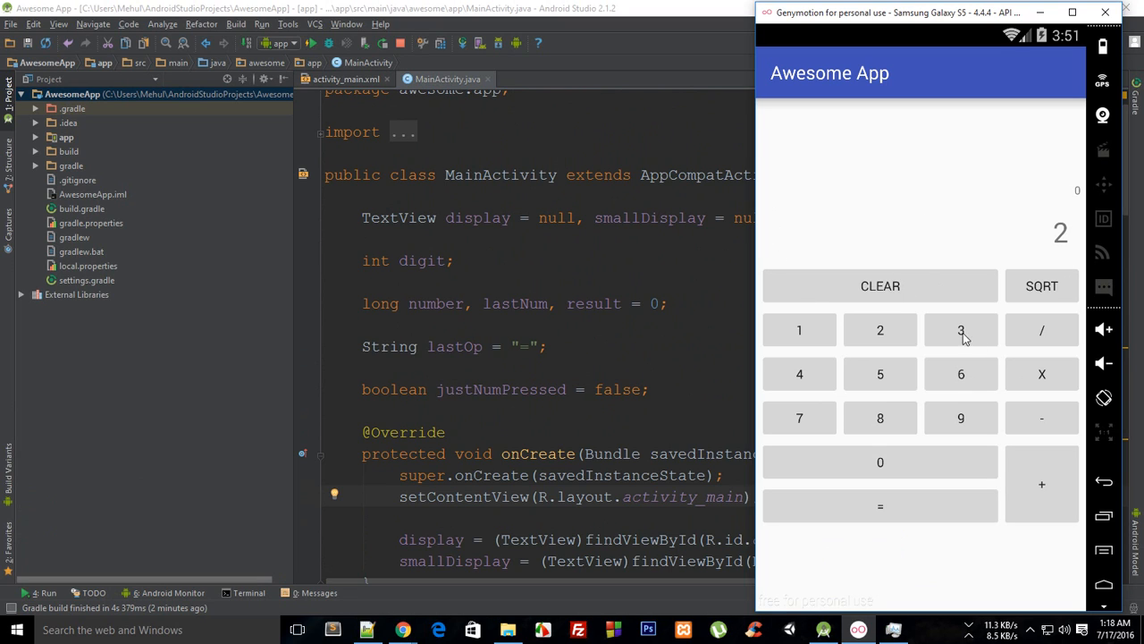
mouse_move(910, 409)
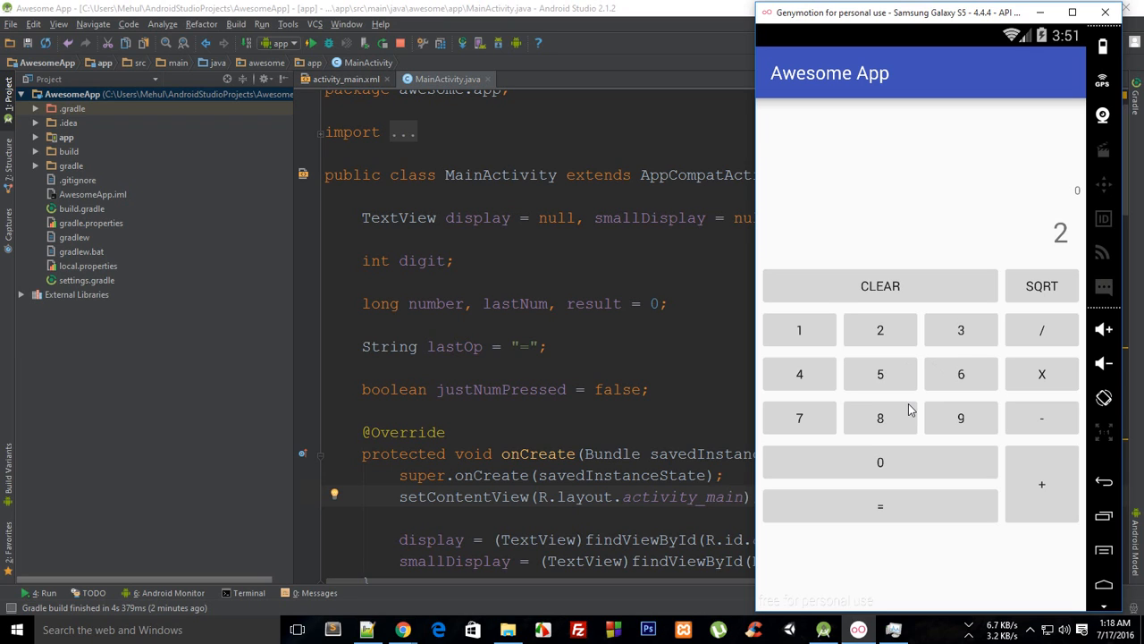
mouse_move(986, 357)
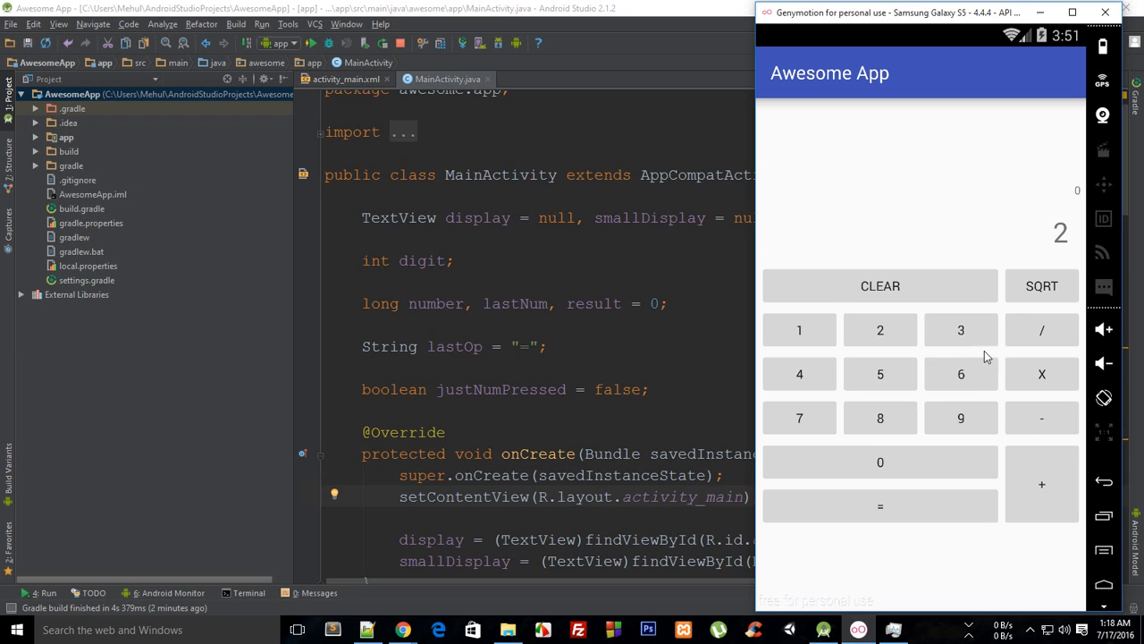
mouse_move(1036, 526)
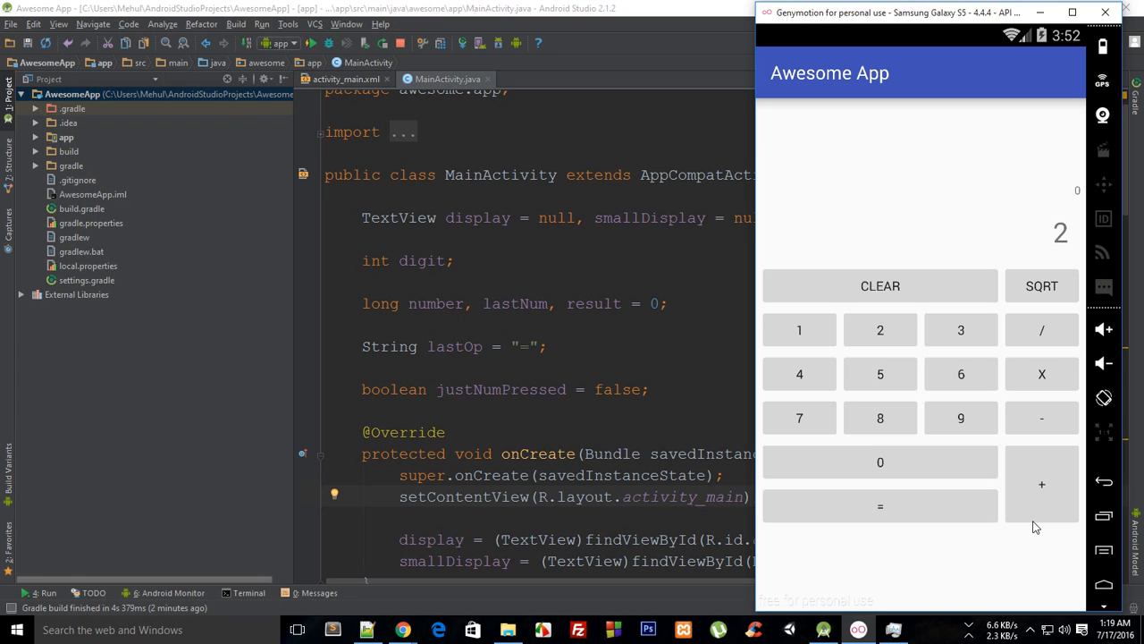
mouse_move(881, 462)
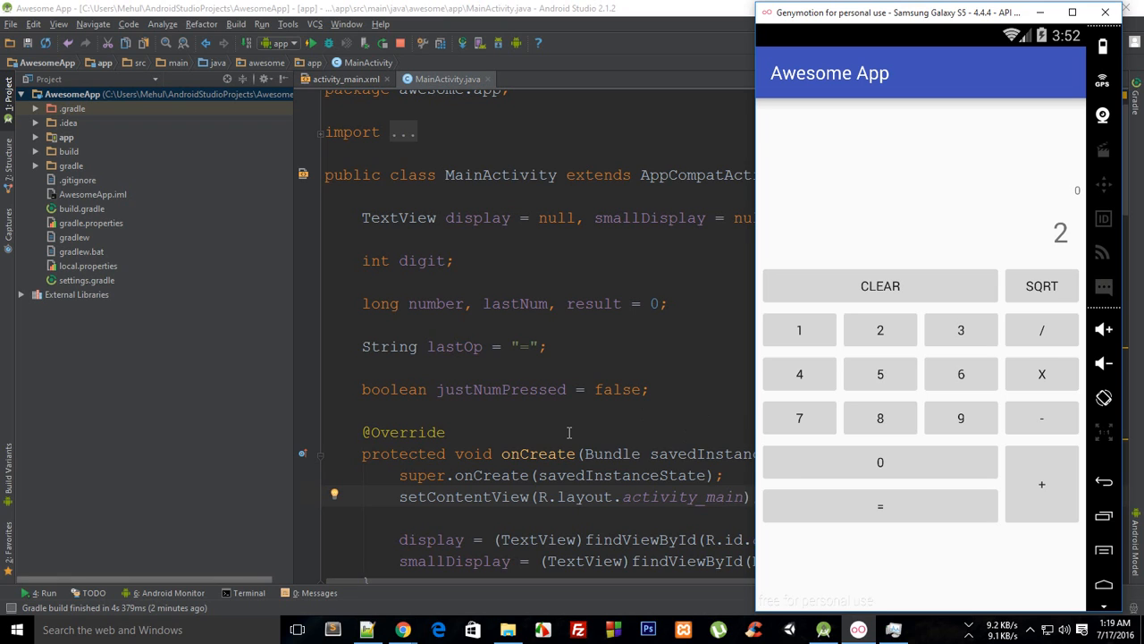
mouse_move(1026, 309)
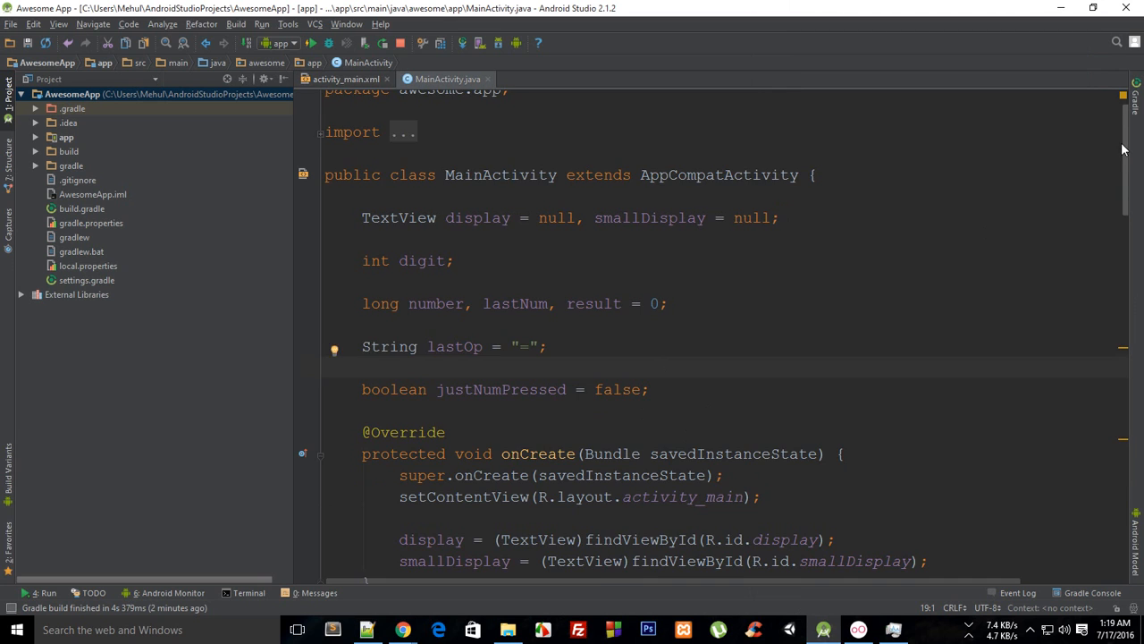
Step: Scroll through operation() and back up to the justNumPressed field declaration
scroll("down", 3)
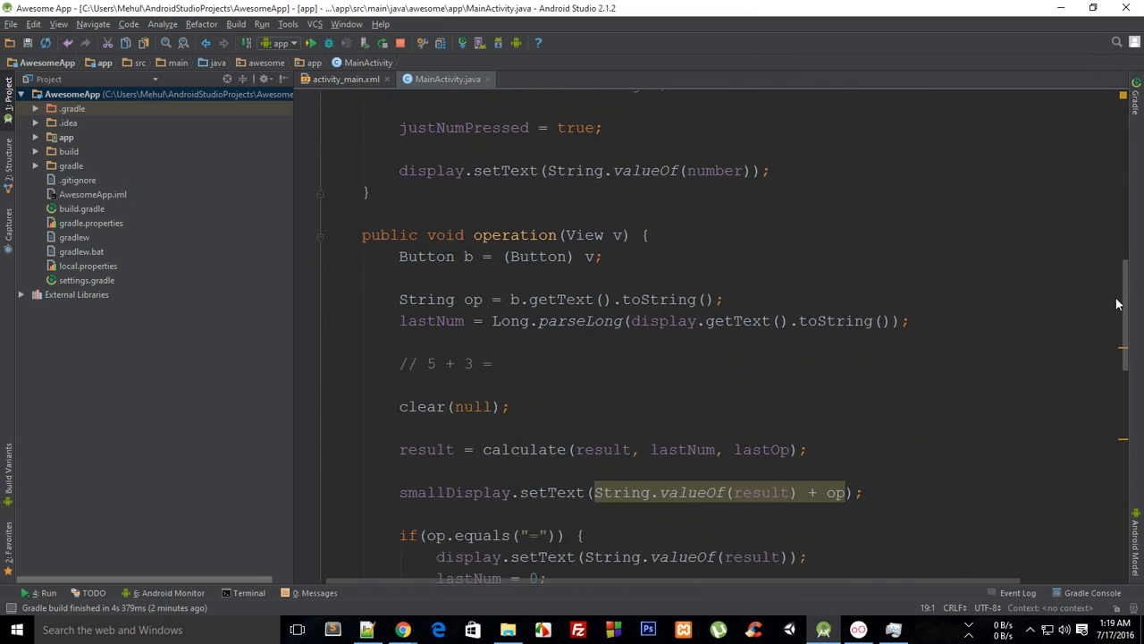
scroll("down", 3)
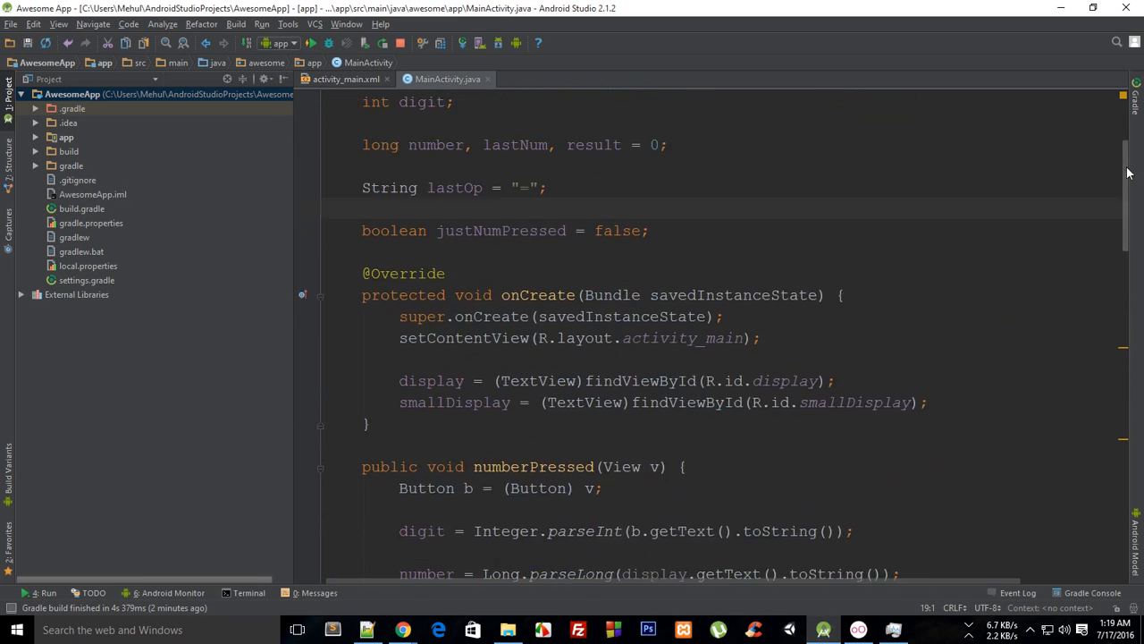
scroll("down", 3)
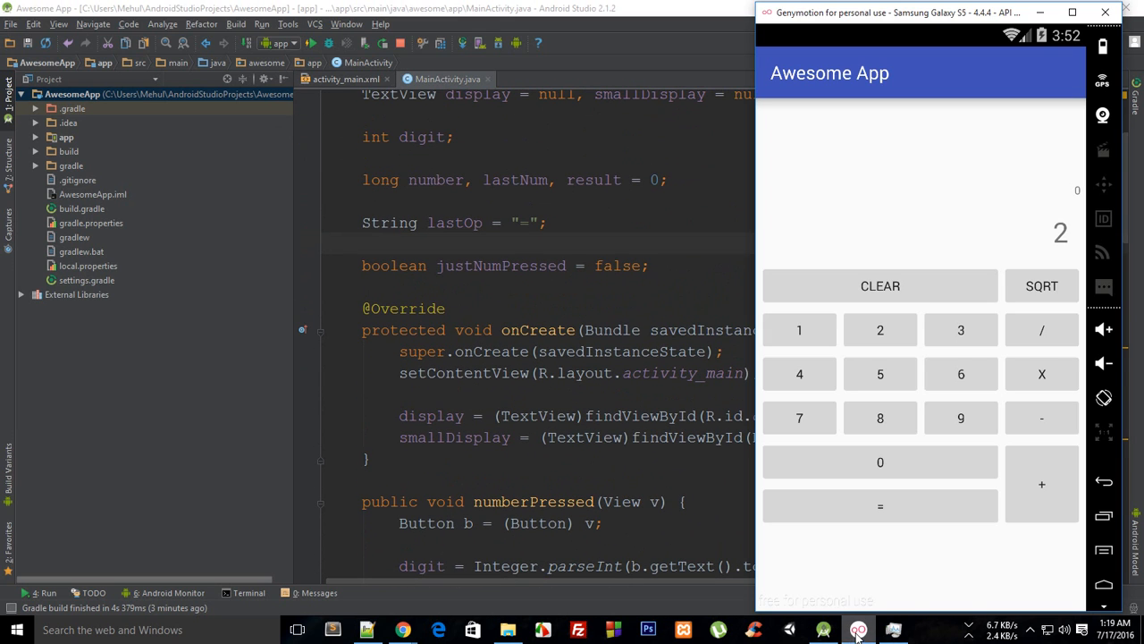
mouse_move(948, 376)
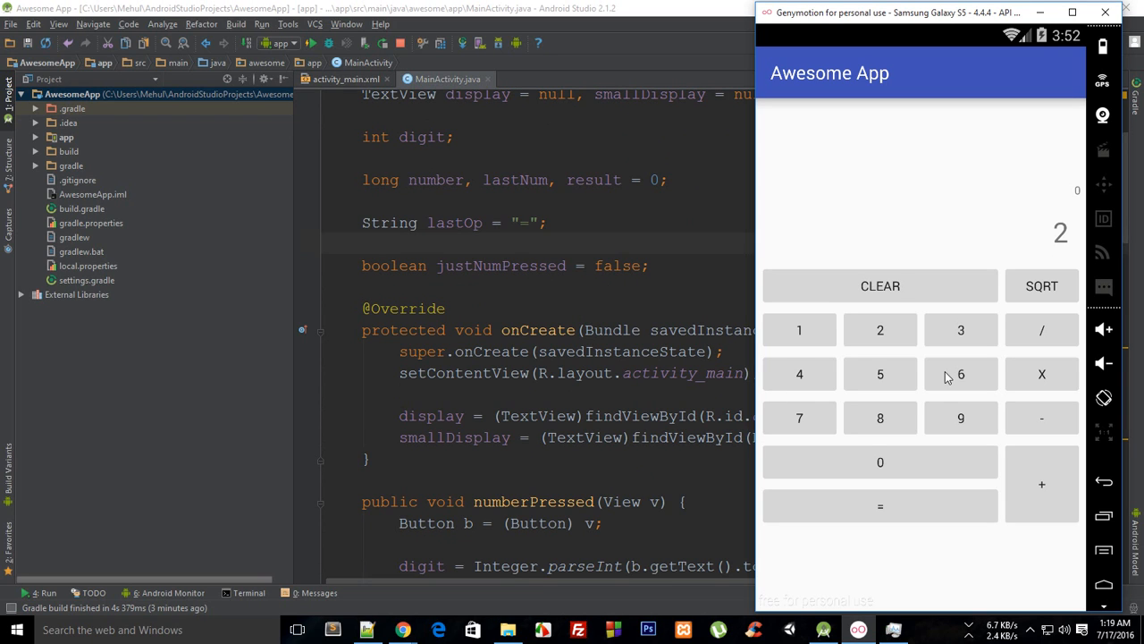
mouse_move(934, 295)
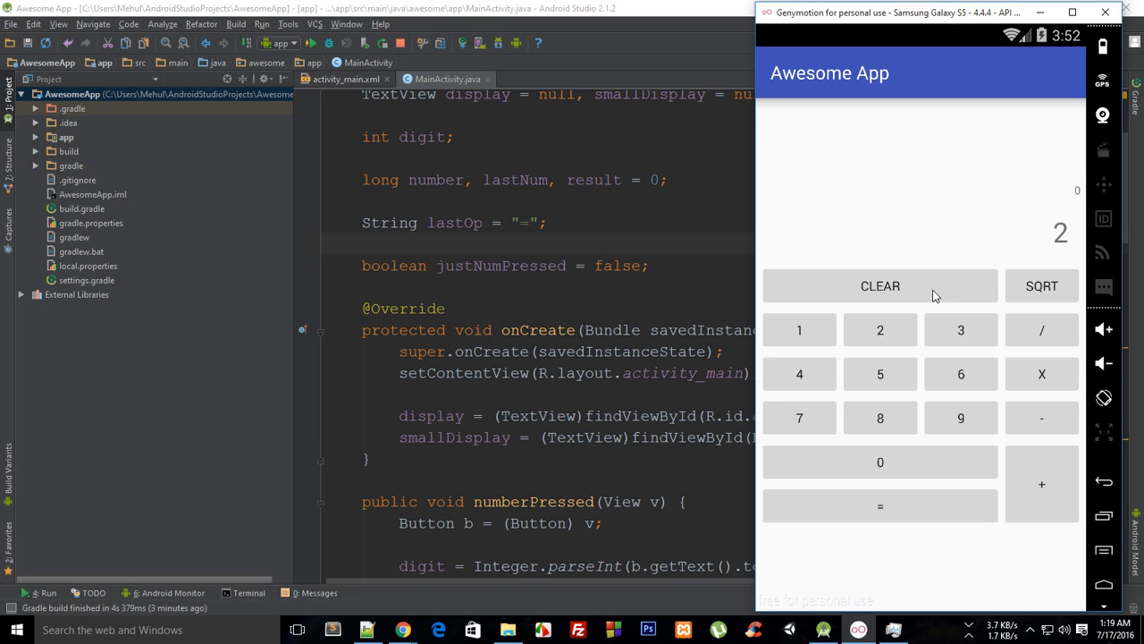
Step: Press CLEAR in the emulator calculator to reset the display to 0
left_click(880, 285)
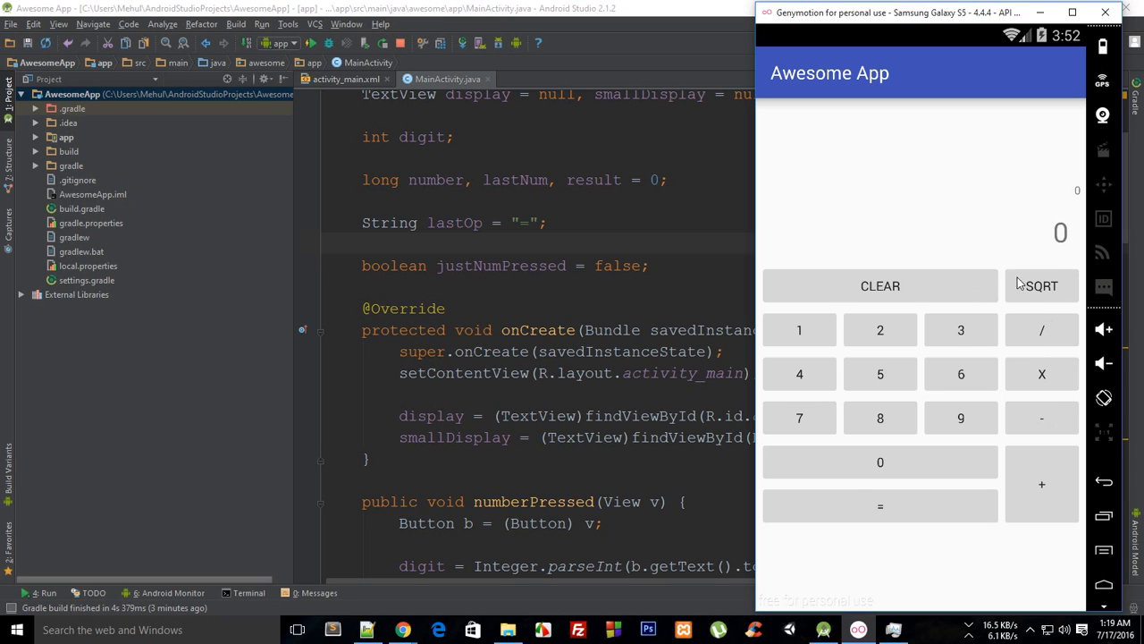
mouse_move(1033, 272)
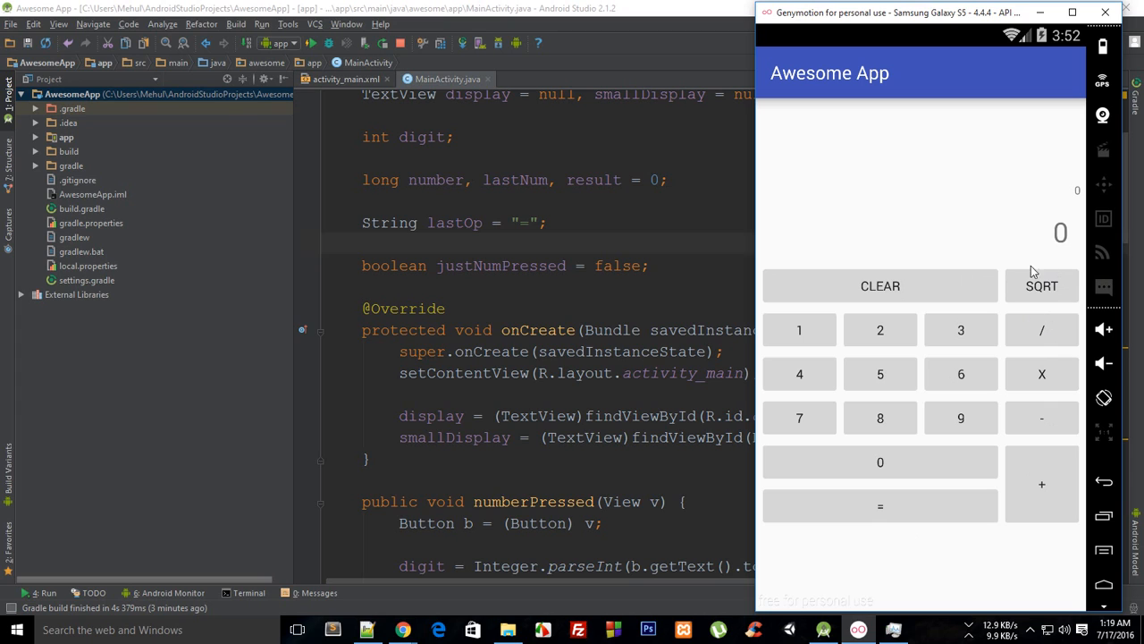